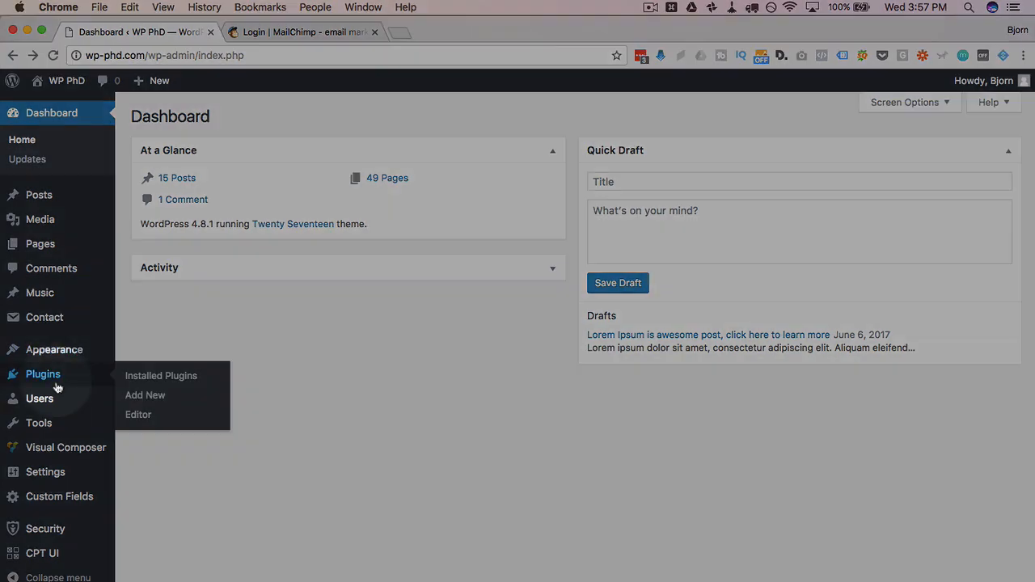
Search the plugin directory for 'cf7 mailchimp' and review the results, including Contact Form 7 MailChimp Extension.
left_click(146, 395)
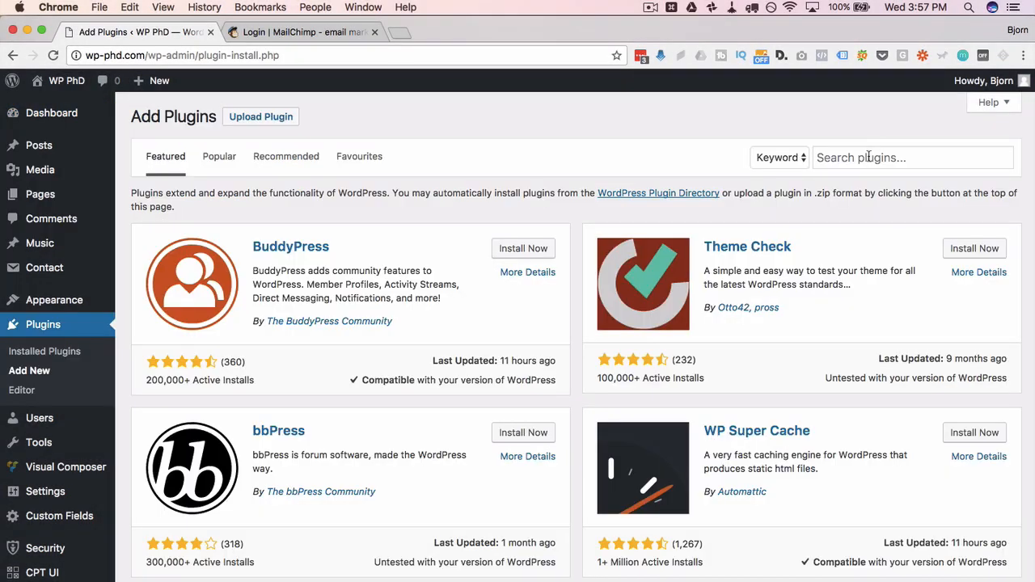
type("cf7 mal")
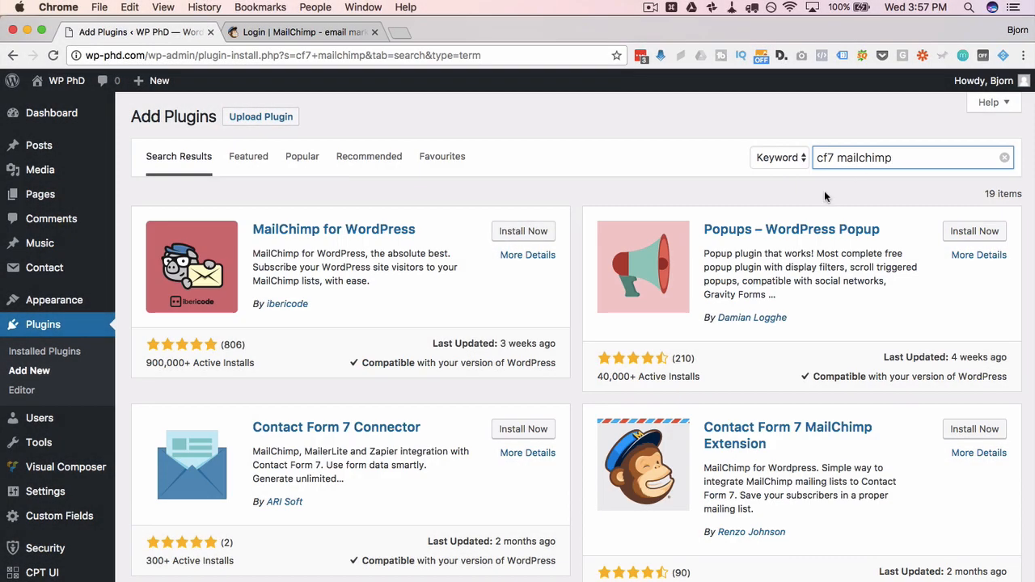
left_click(979, 453)
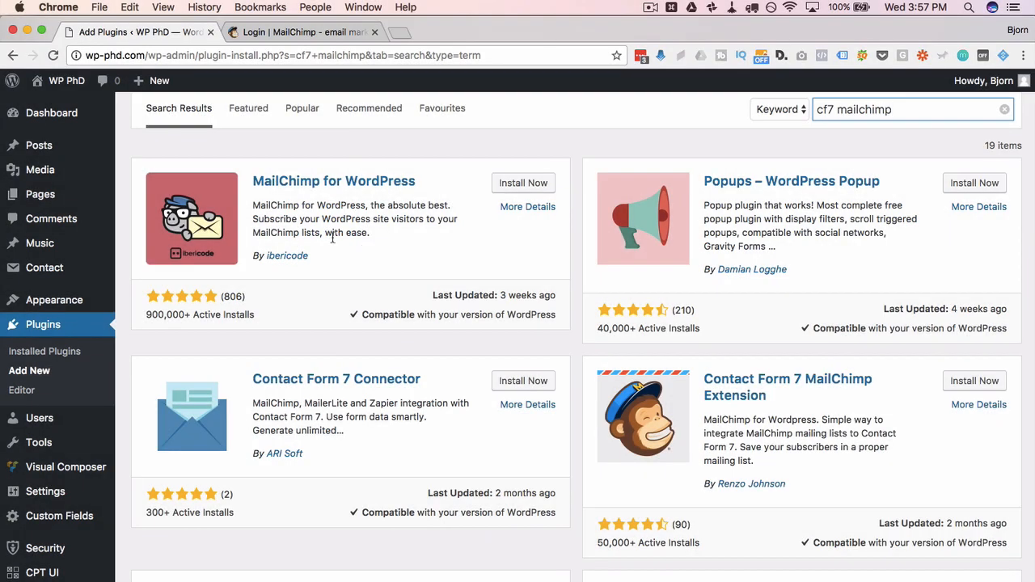
scroll("down", 3)
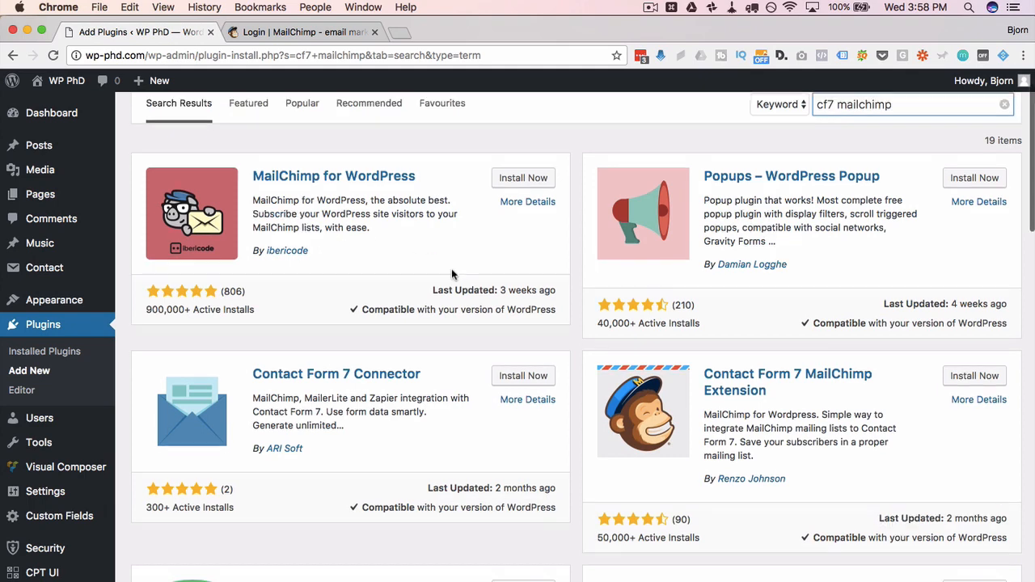
scroll("down", 3)
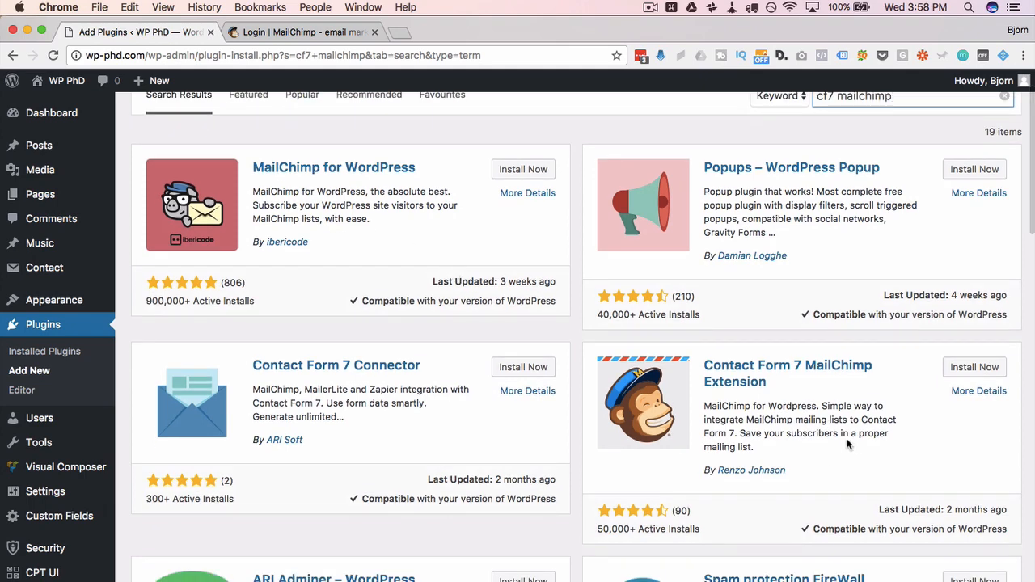
scroll("down", 3)
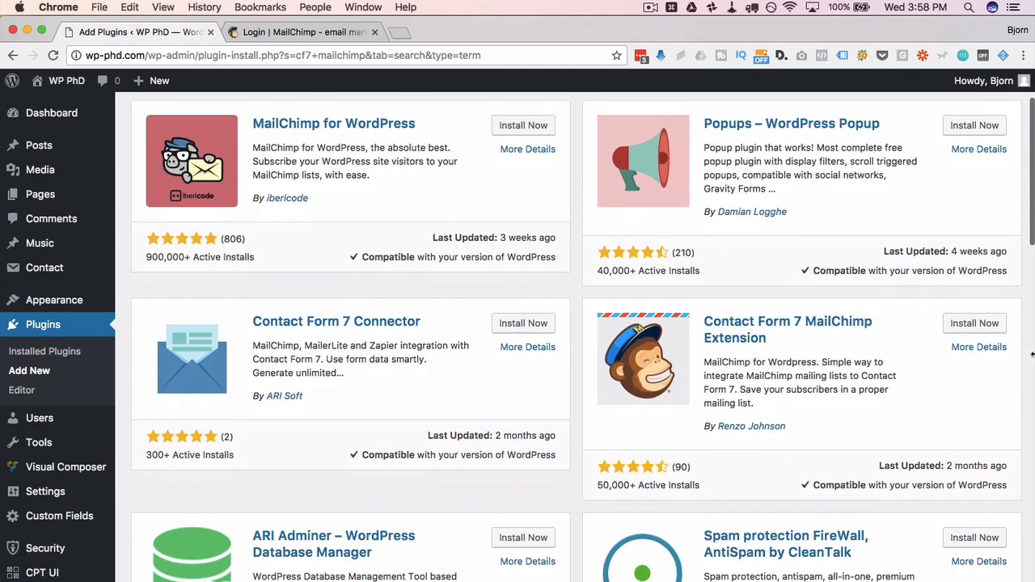
Install and activate Contact Form 7 MailChimp Extension, reaching the Dev S Test form's MailChimp tab.
left_click(974, 323)
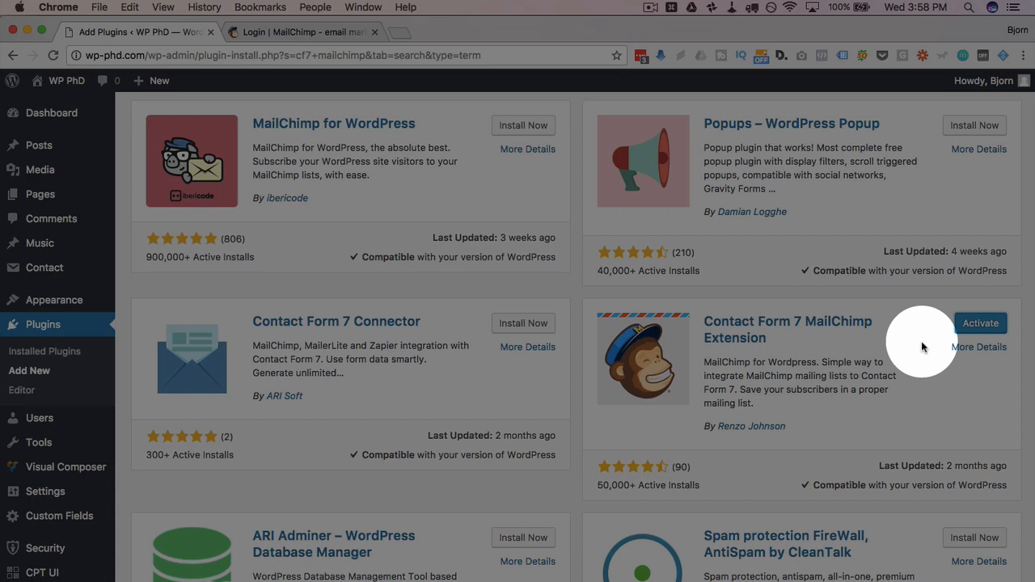
left_click(981, 324)
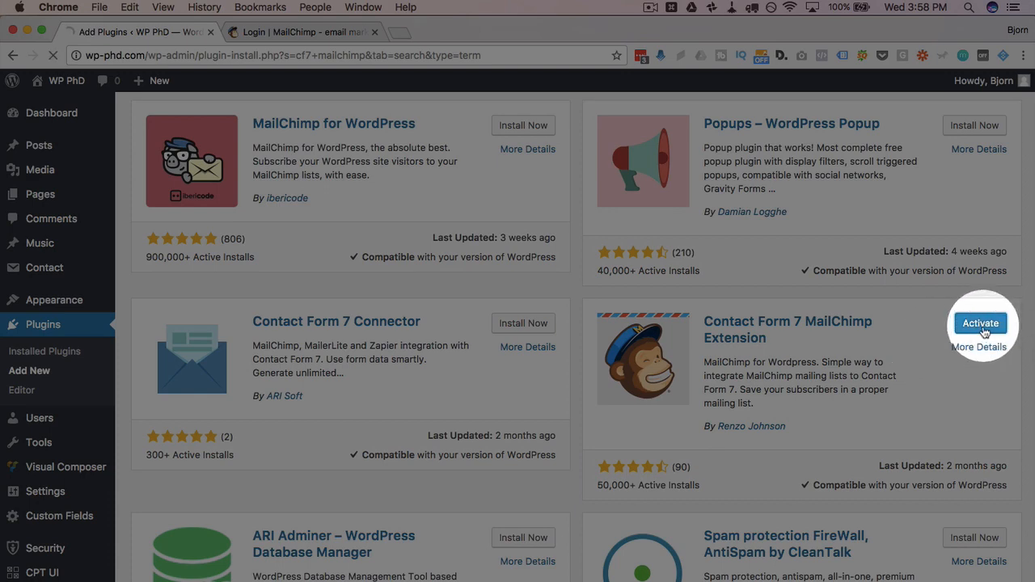
left_click(980, 323)
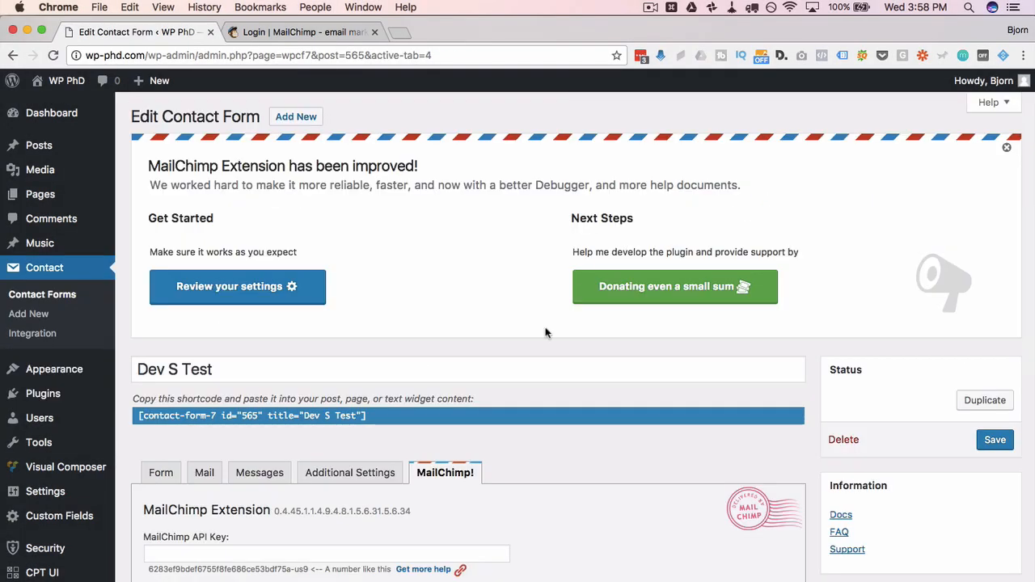
scroll("down", 3)
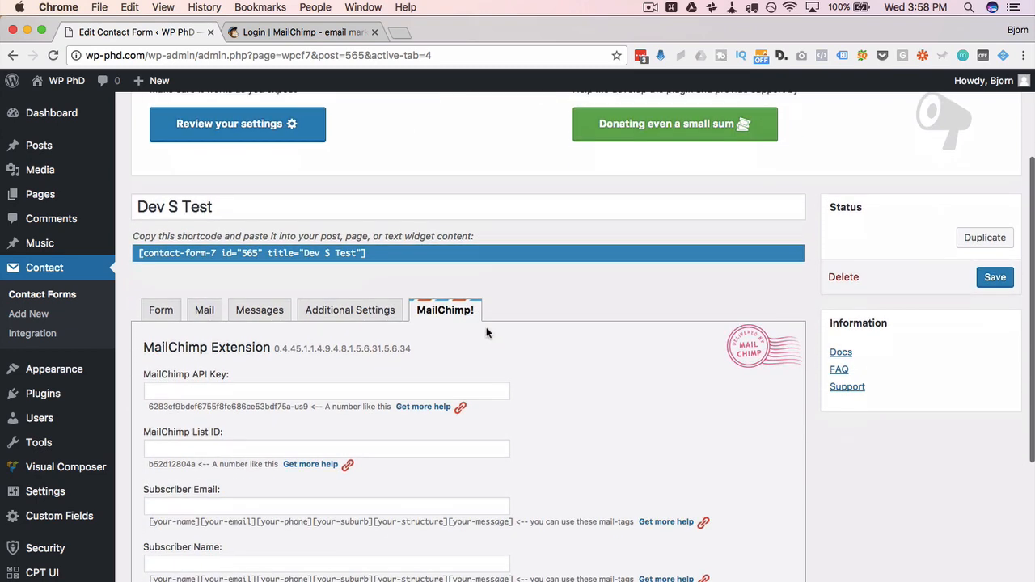
mouse_move(550, 294)
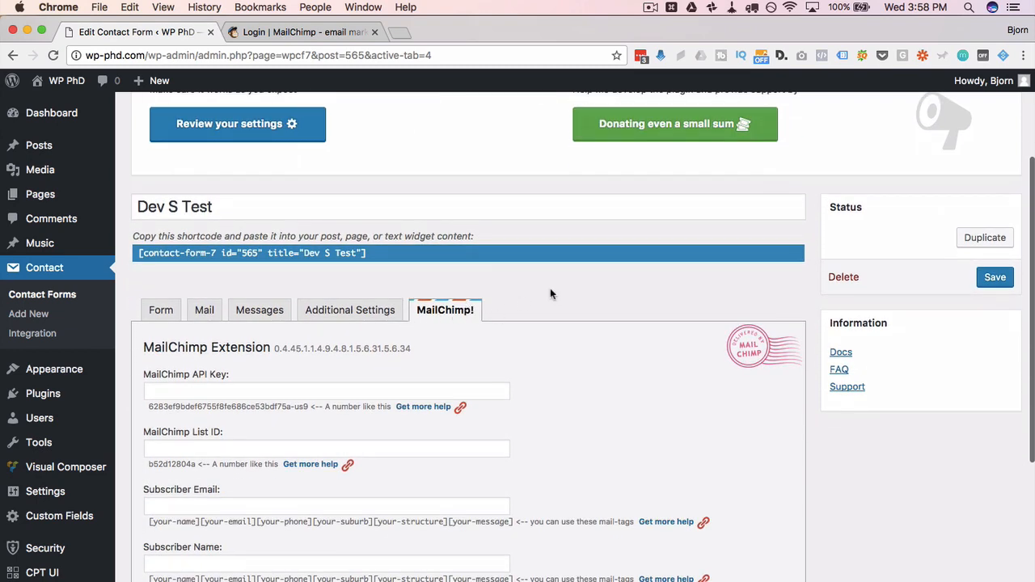
scroll("up", 3)
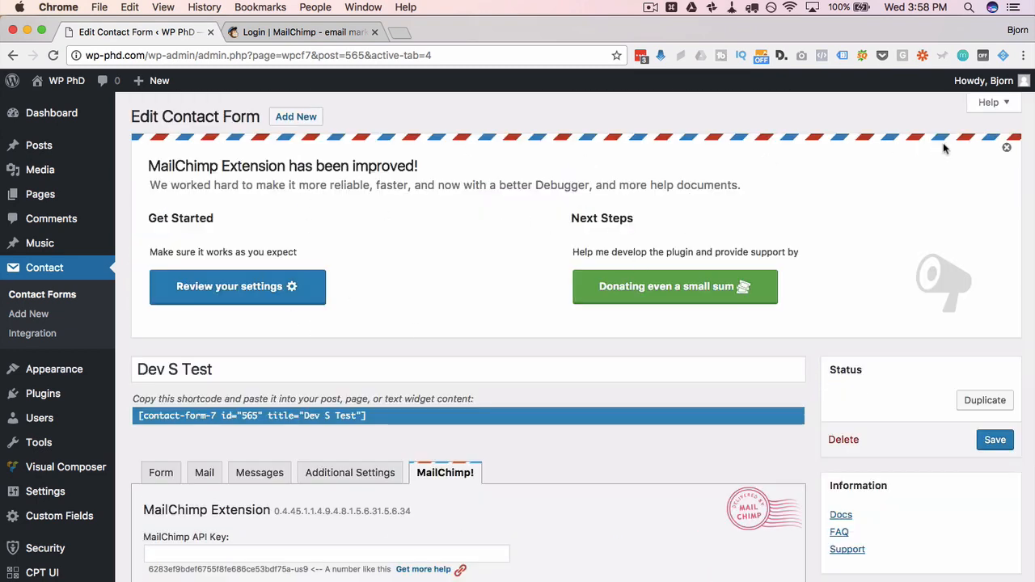
Dismiss the 'MailChimp Extension has been improved' notice and review the Form tab and MailChimp settings.
left_click(1006, 147)
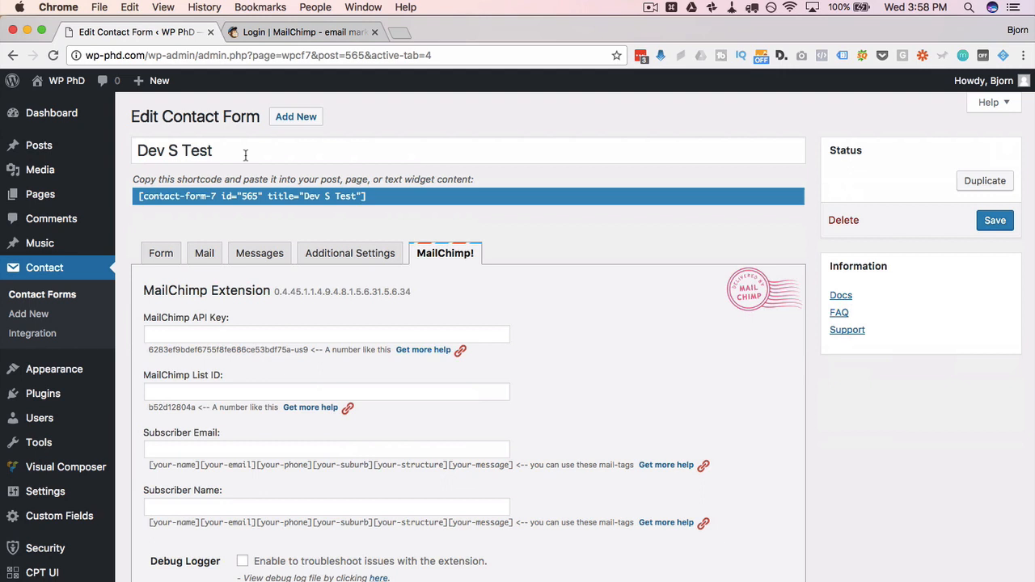
mouse_move(68, 298)
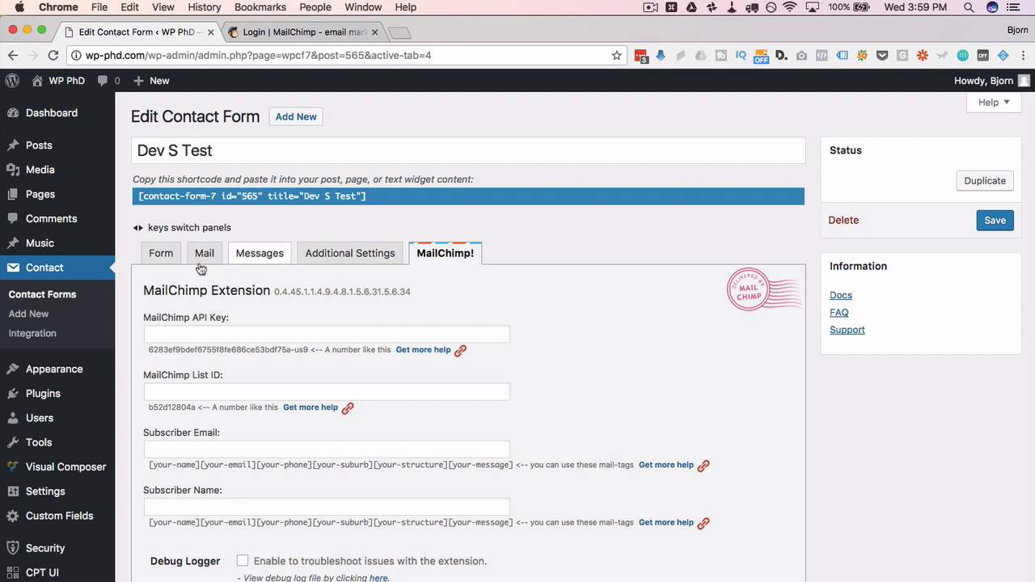
left_click(161, 253)
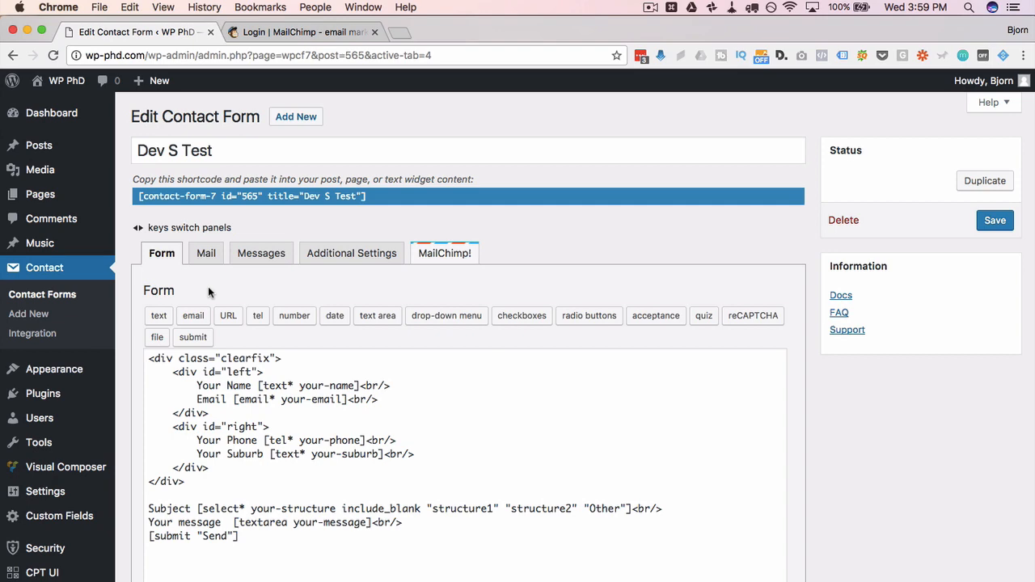
left_click(443, 253)
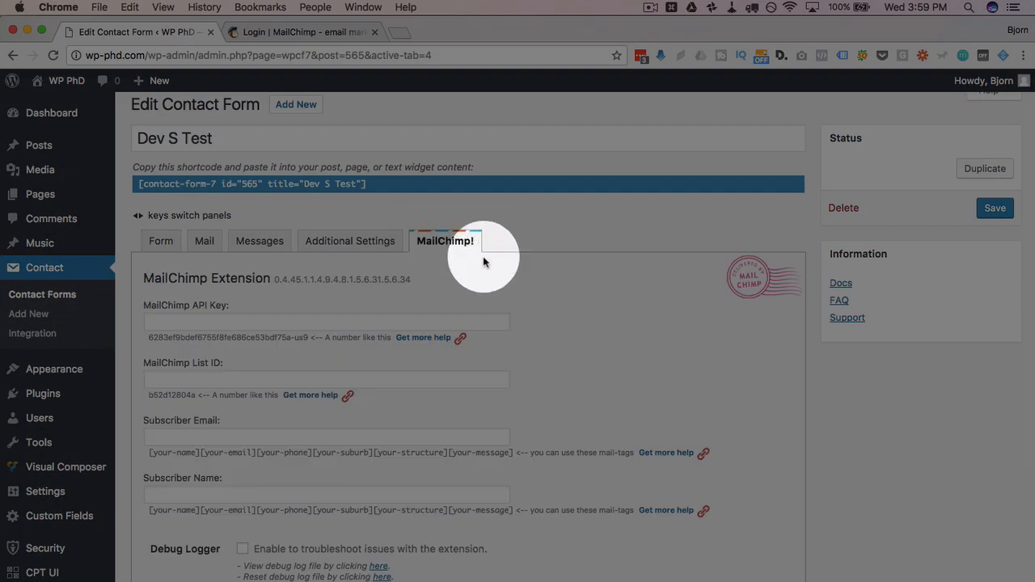
scroll("down", 3)
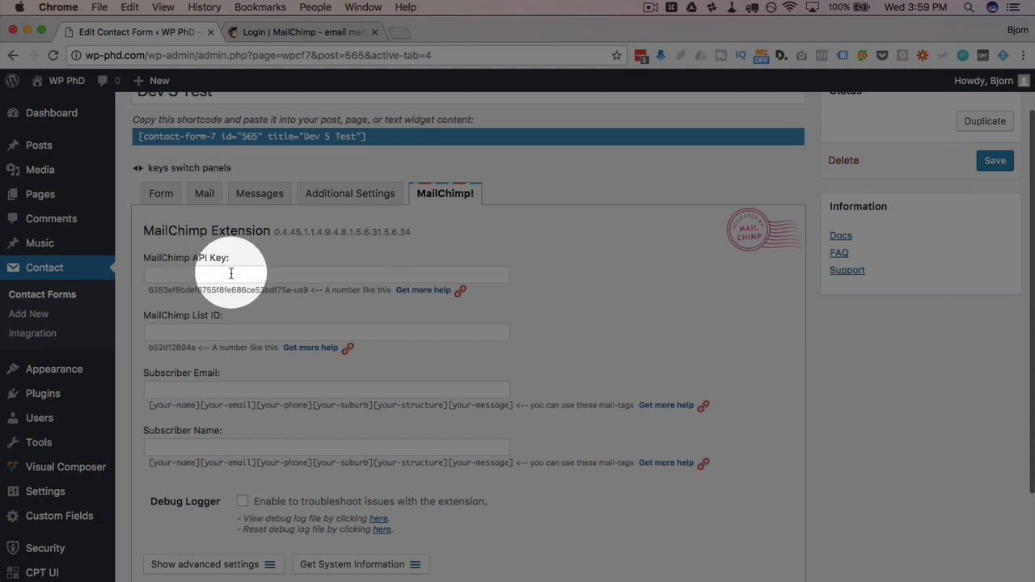
scroll("down", 3)
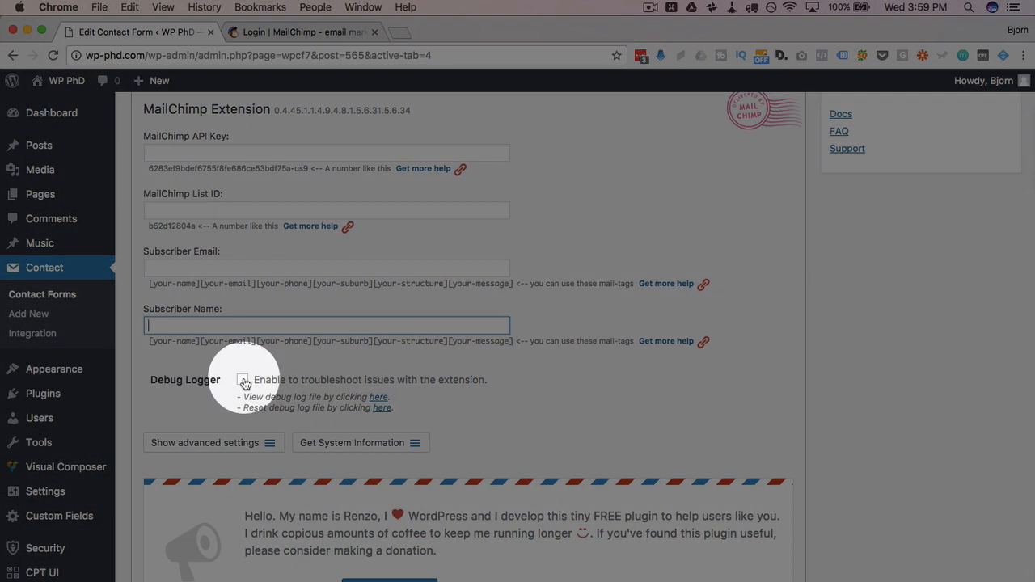
Toggle the extension's Debug Logger on and back off, leaving API key and list ID empty.
left_click(243, 378)
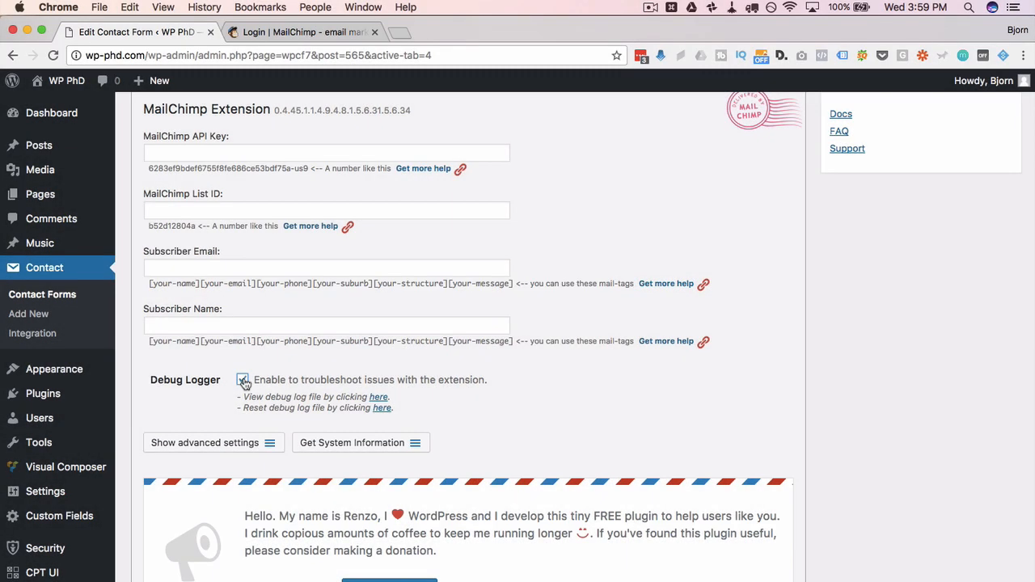
left_click(243, 379)
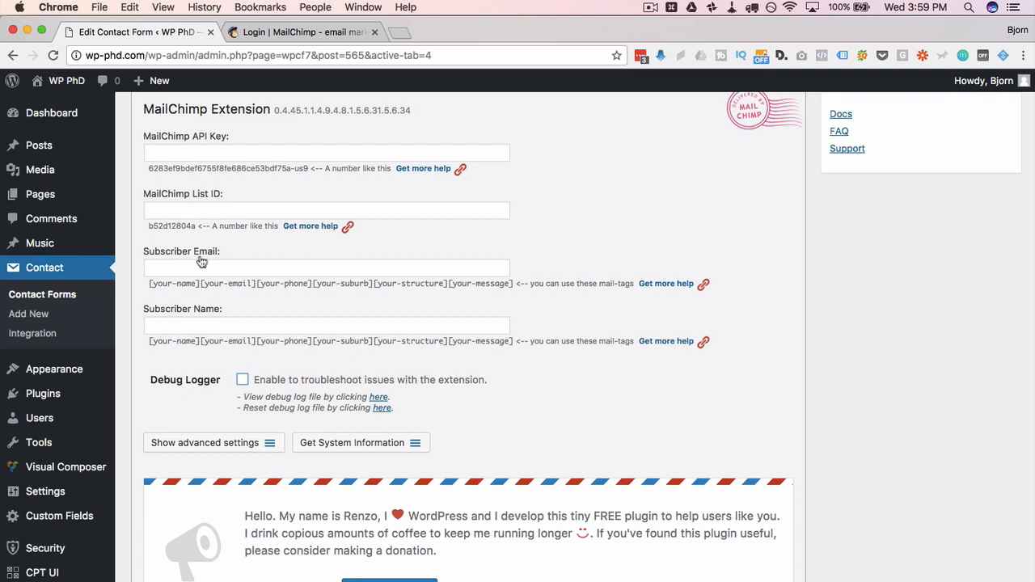
scroll("down", 3)
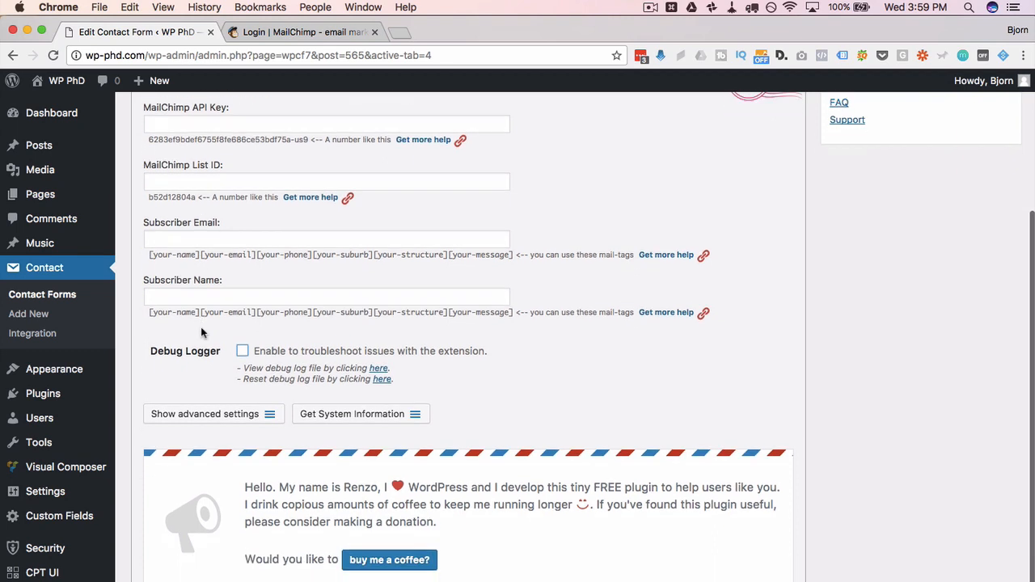
scroll("up", 3)
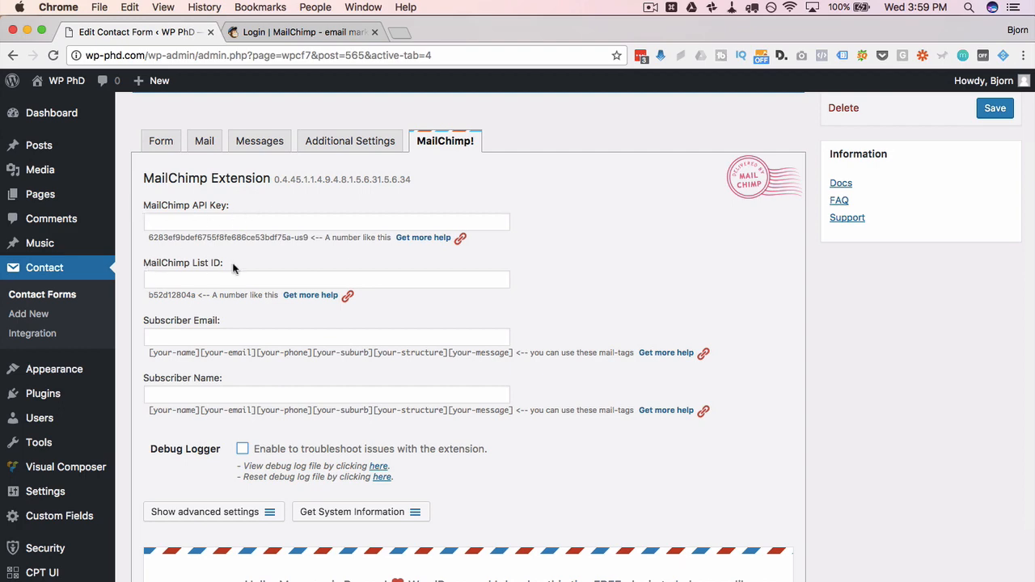
mouse_move(308, 46)
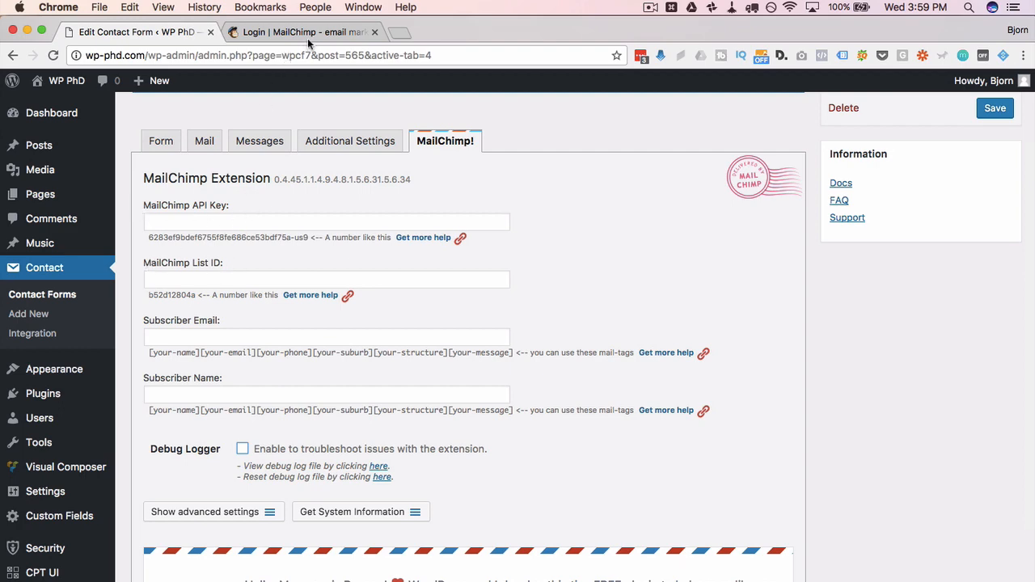
Log in to MailChimp as wplearninglab and reach the dashboard with the account menu.
left_click(300, 32)
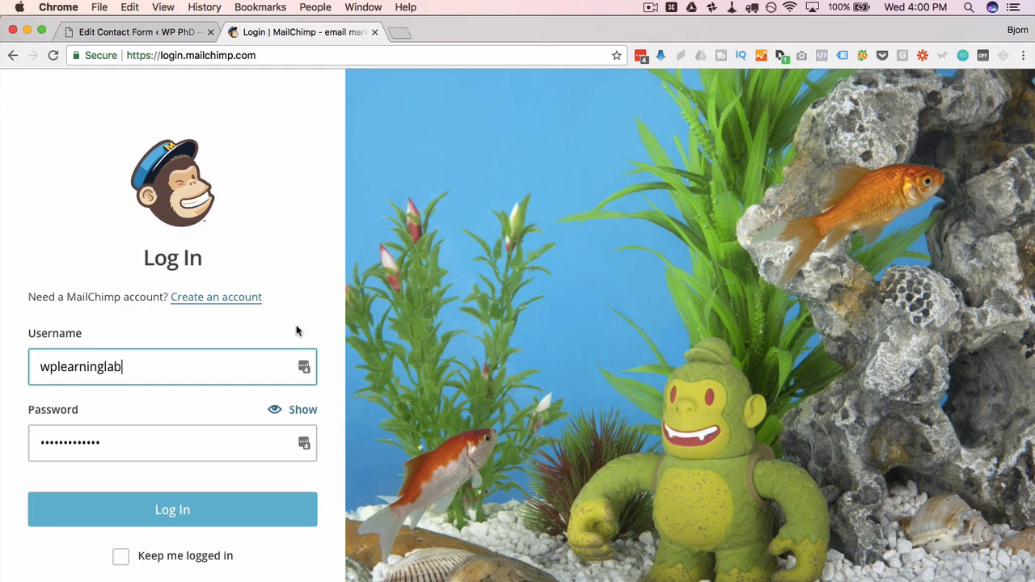
mouse_move(265, 339)
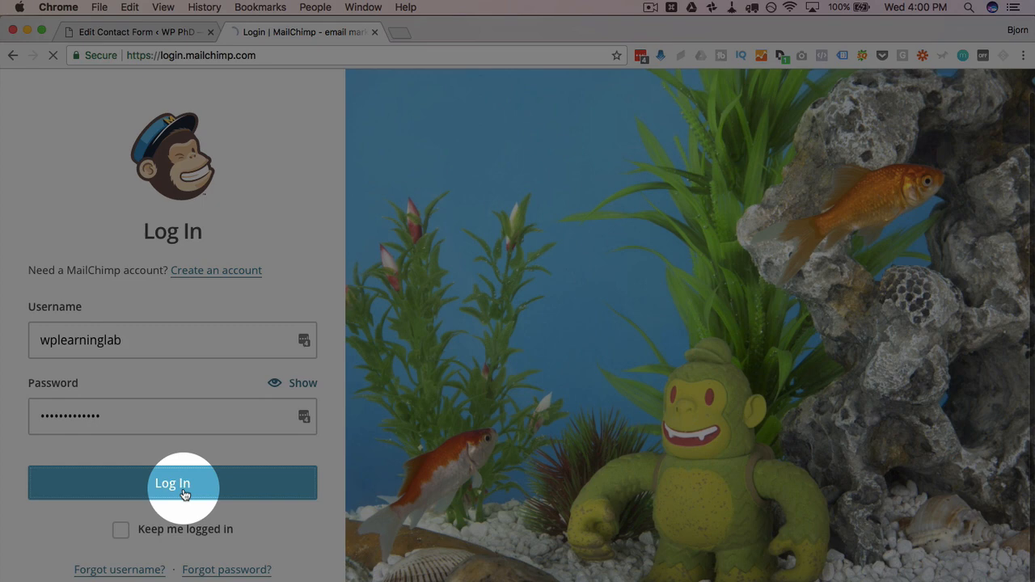
left_click(171, 482)
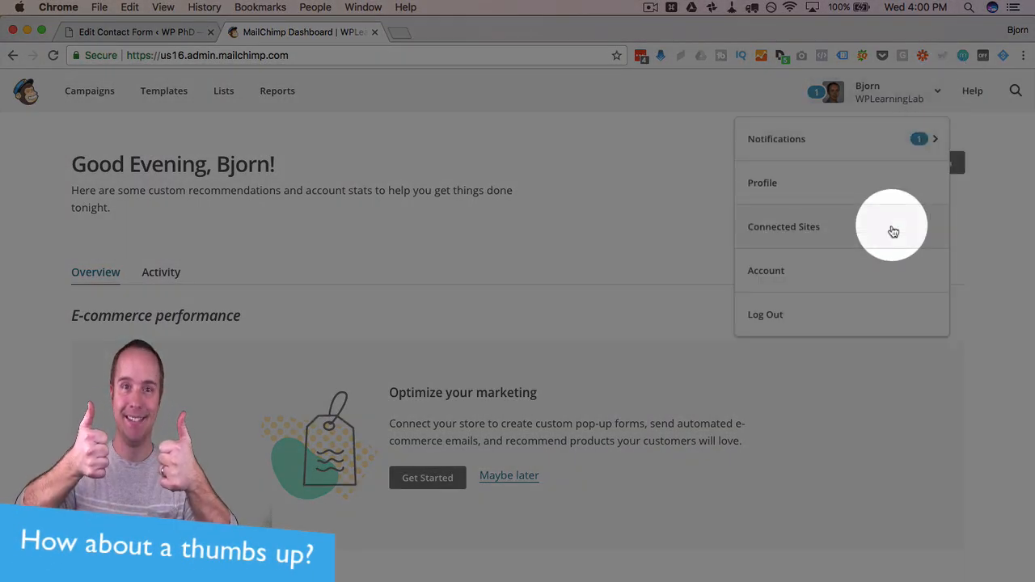
Reach the account's API keys page via Account > Extras.
left_click(765, 271)
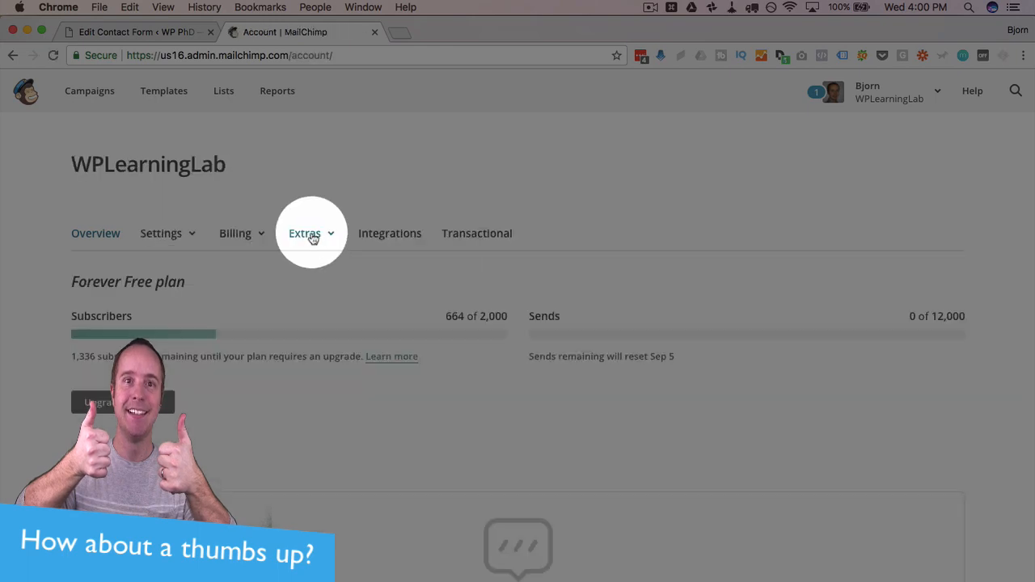
left_click(305, 233)
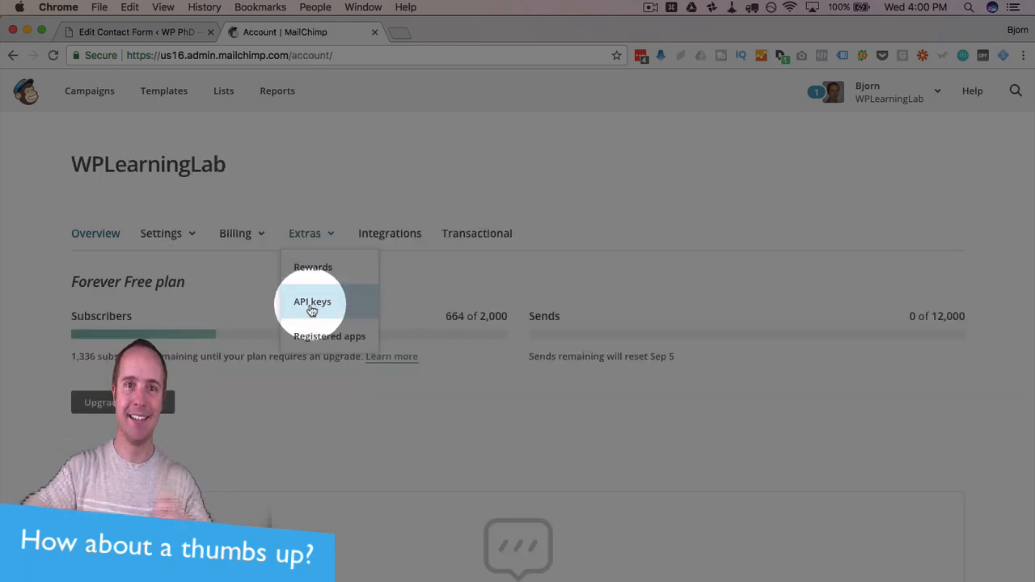
left_click(312, 301)
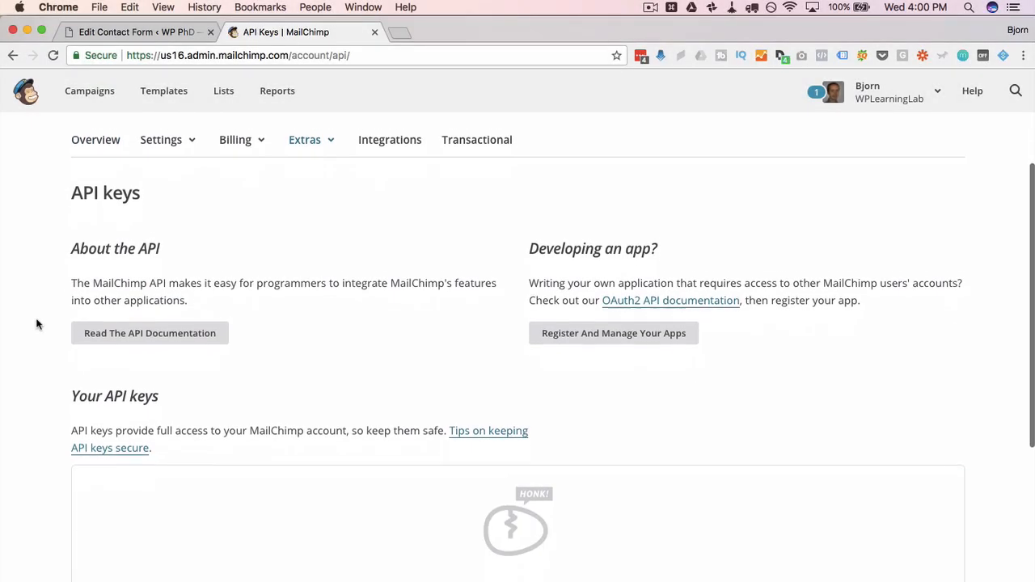
scroll("down", 3)
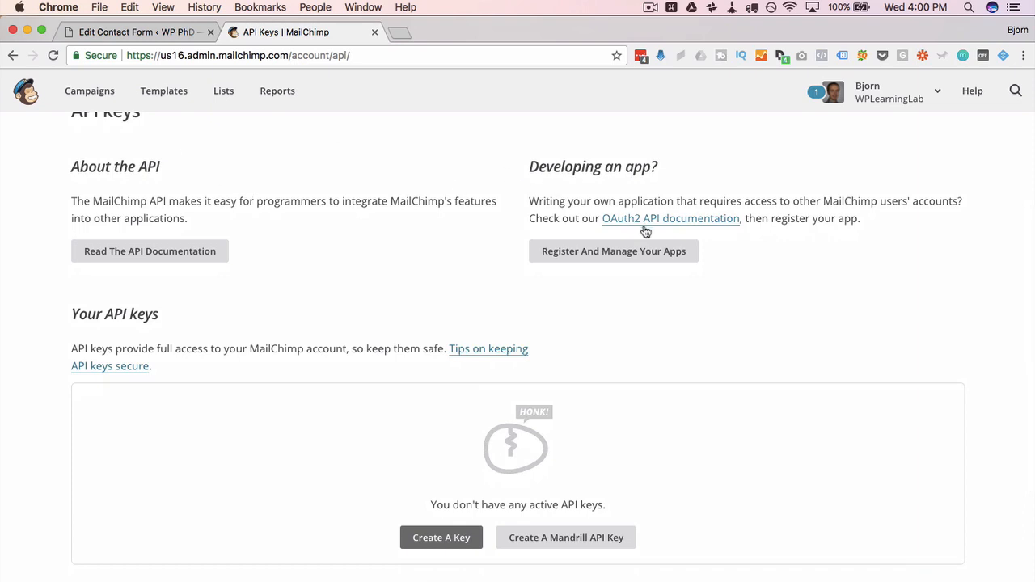
scroll("down", 3)
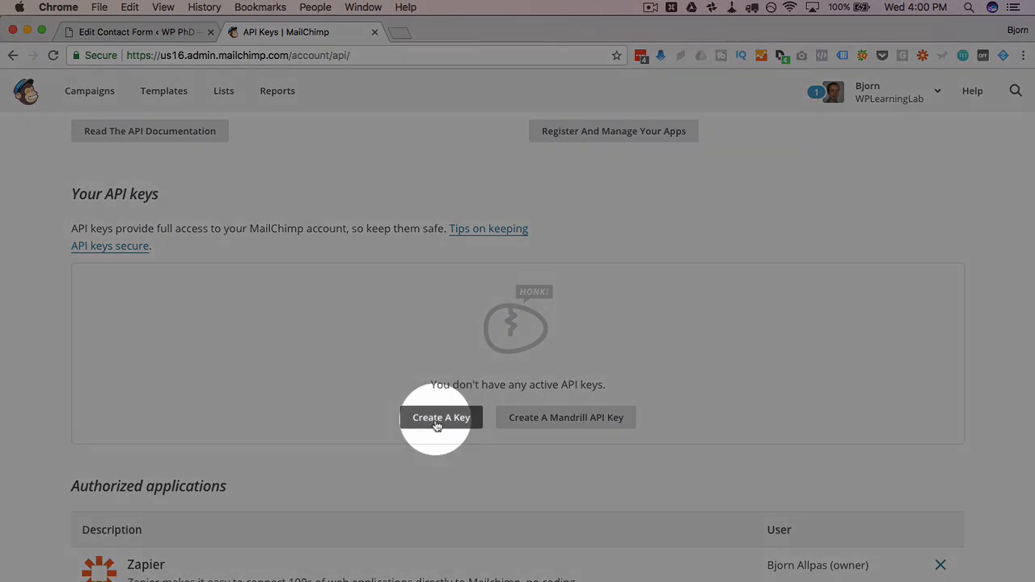
Create a new enabled MailChimp API key for the account.
left_click(440, 418)
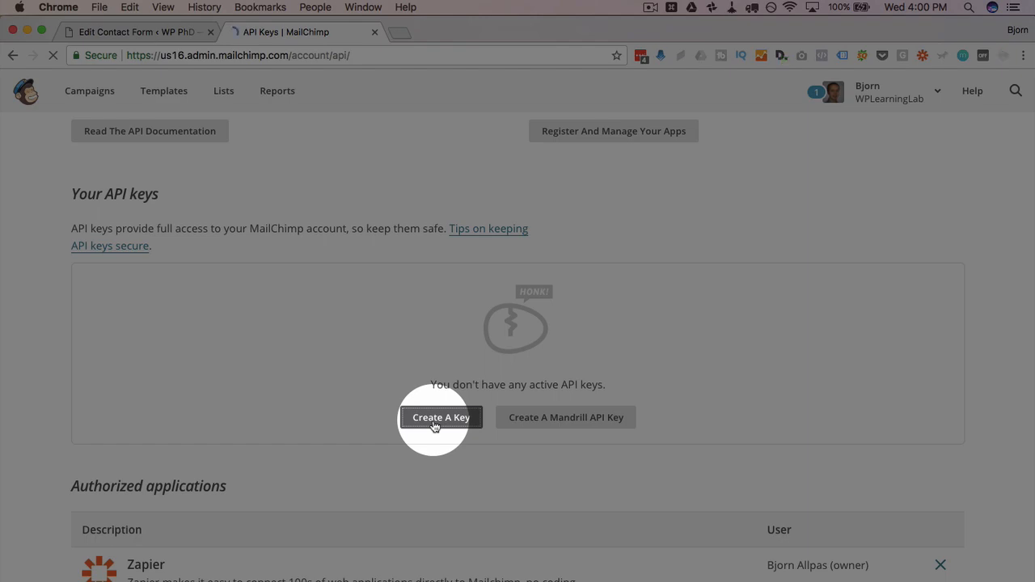
left_click(440, 417)
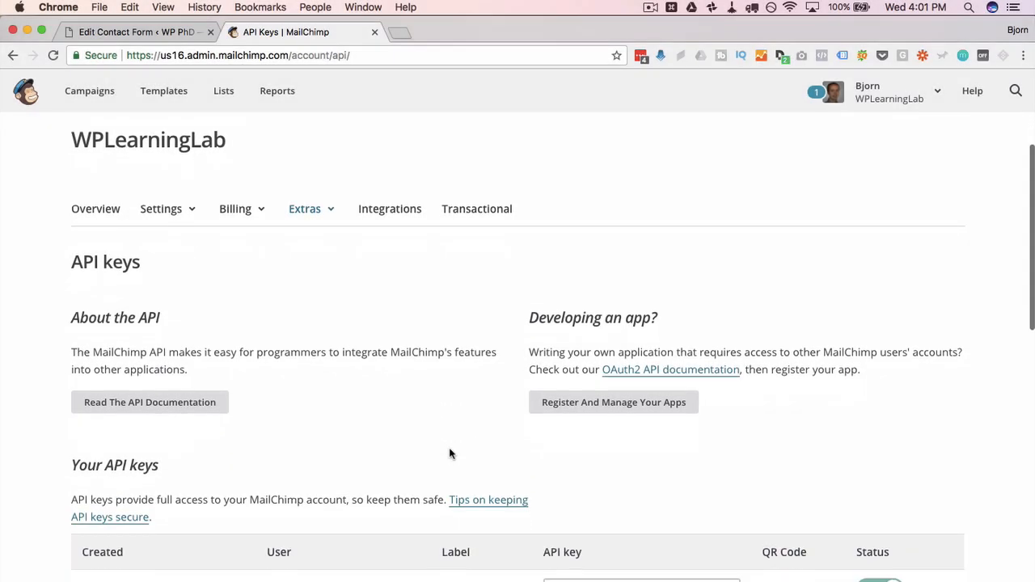
scroll("down", 3)
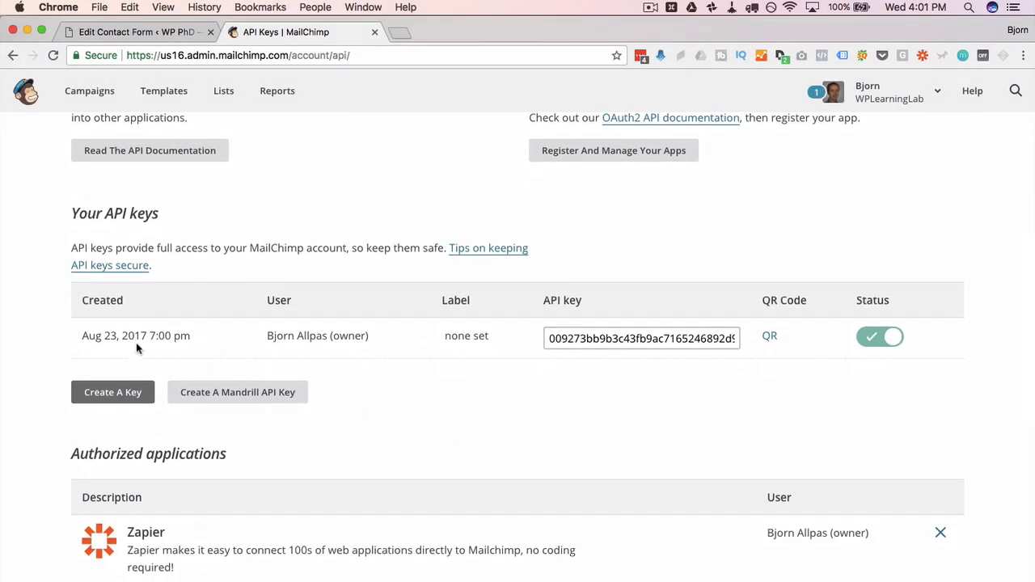
Copy the new API key and paste it into the form's MailChimp API Key field.
left_click(641, 338)
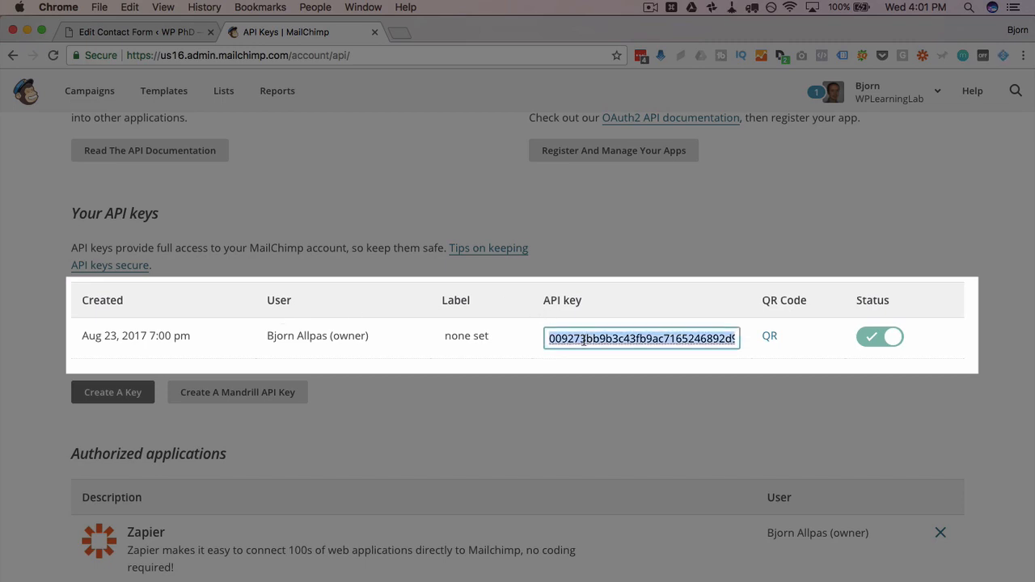
right_click(641, 339)
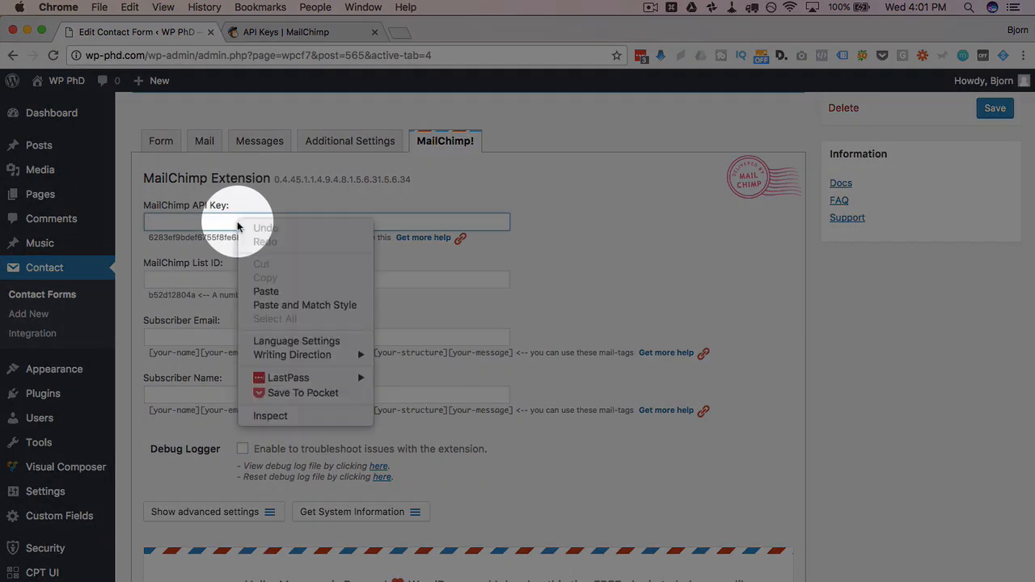
left_click(265, 291)
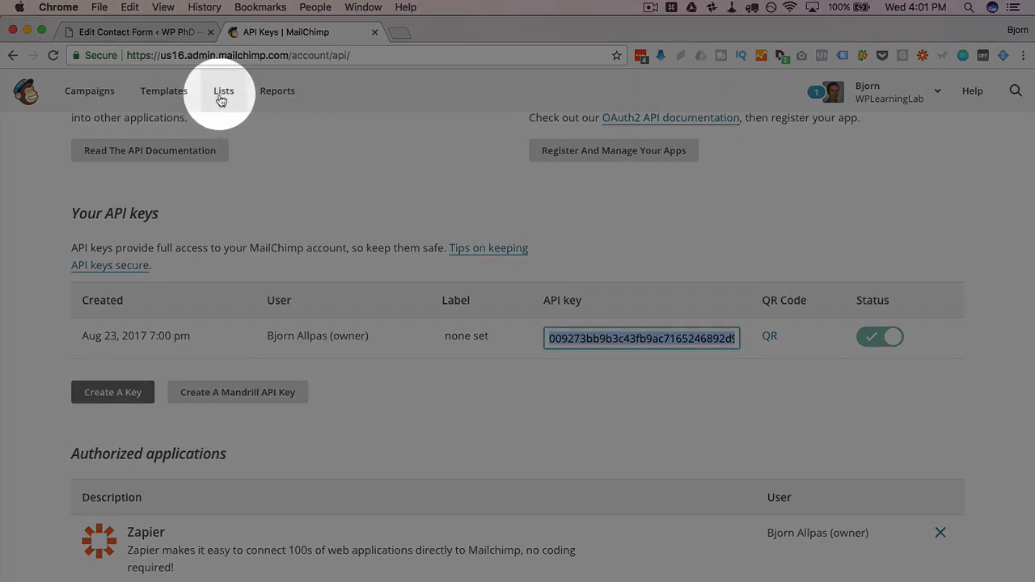
Start a new MailChimp list named 'CF7 Mailchimp List'.
left_click(223, 91)
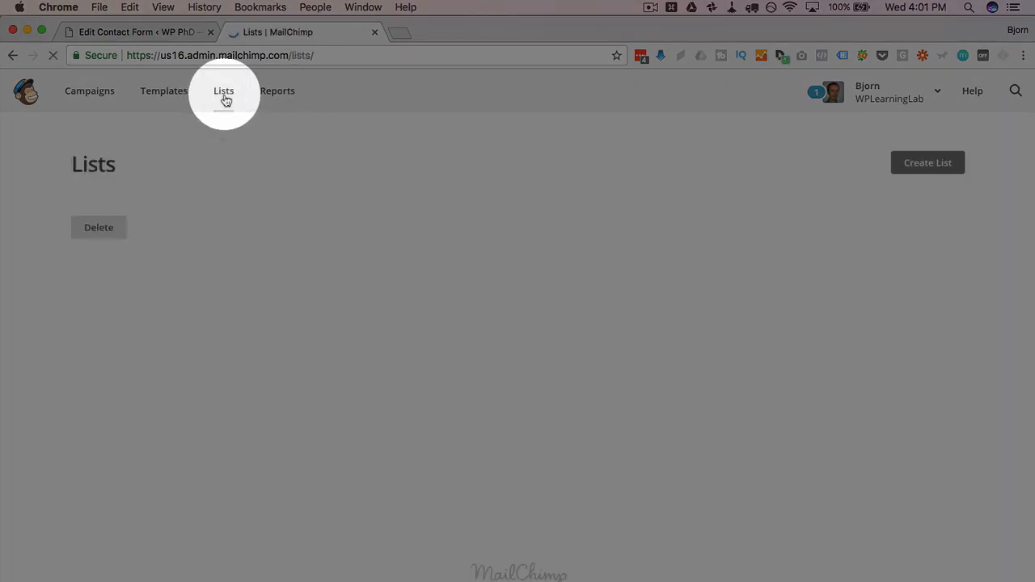
left_click(224, 90)
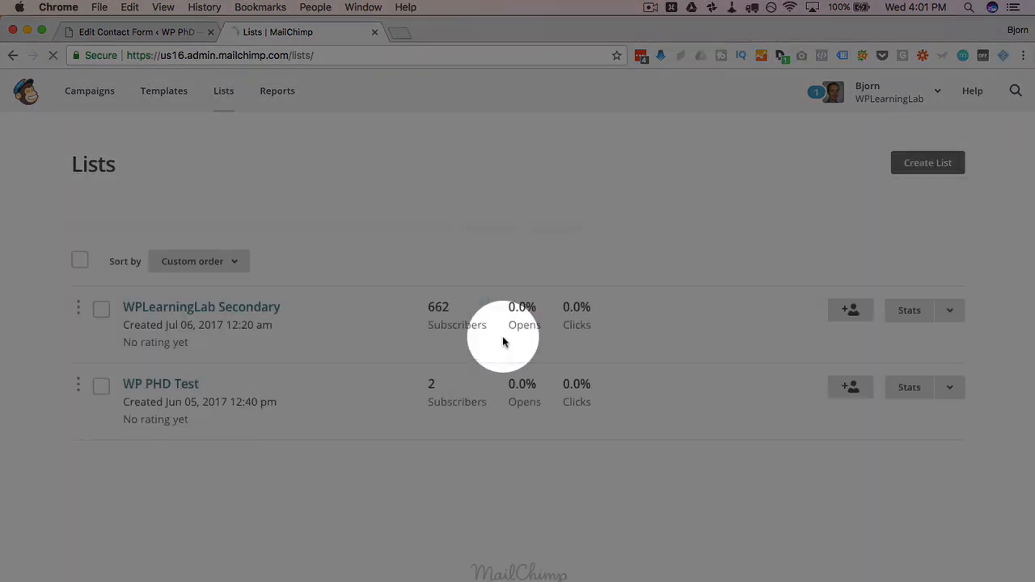
left_click(929, 162)
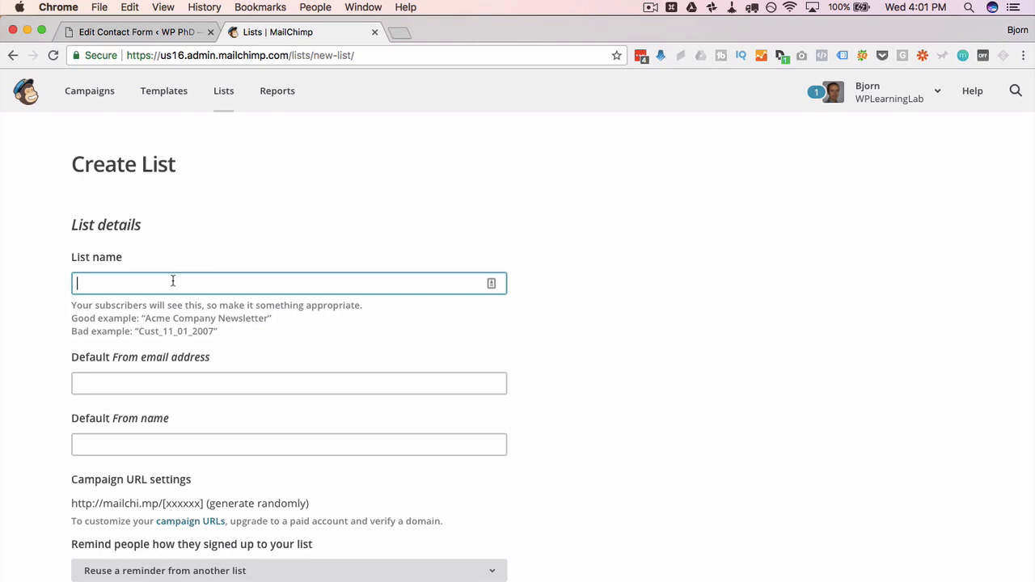
type("CF7")
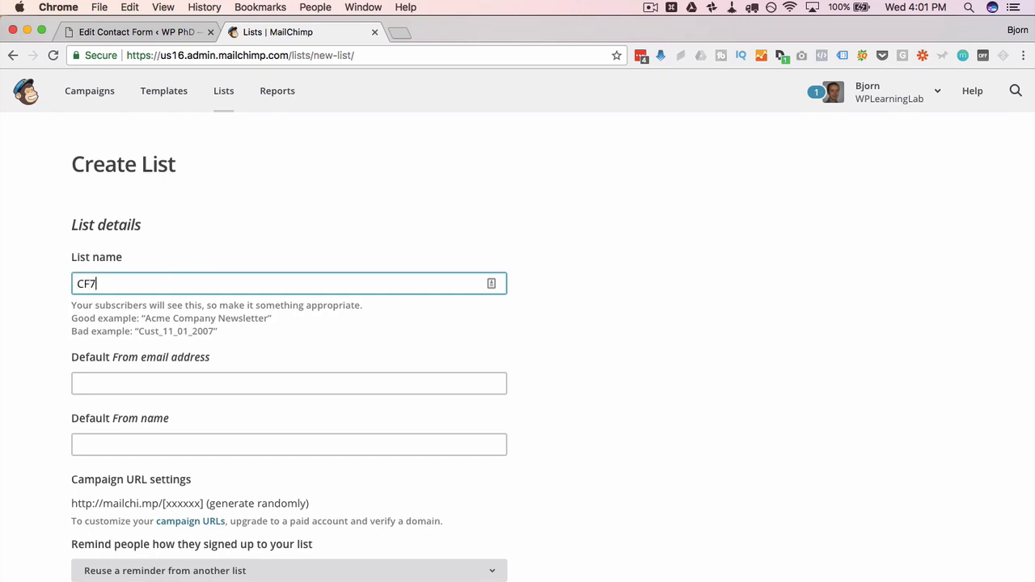
type("Mailchimp List")
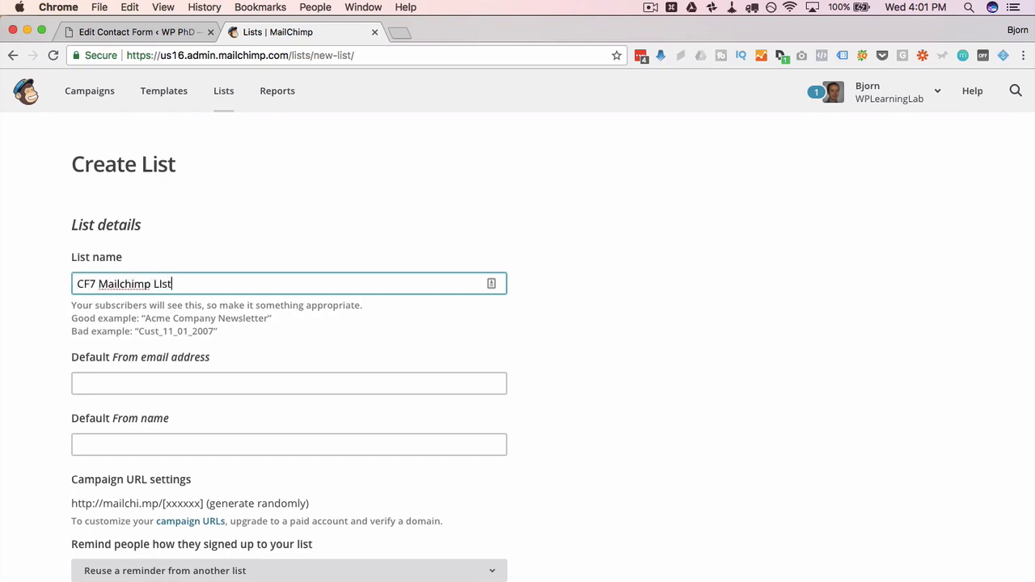
scroll("down", 3)
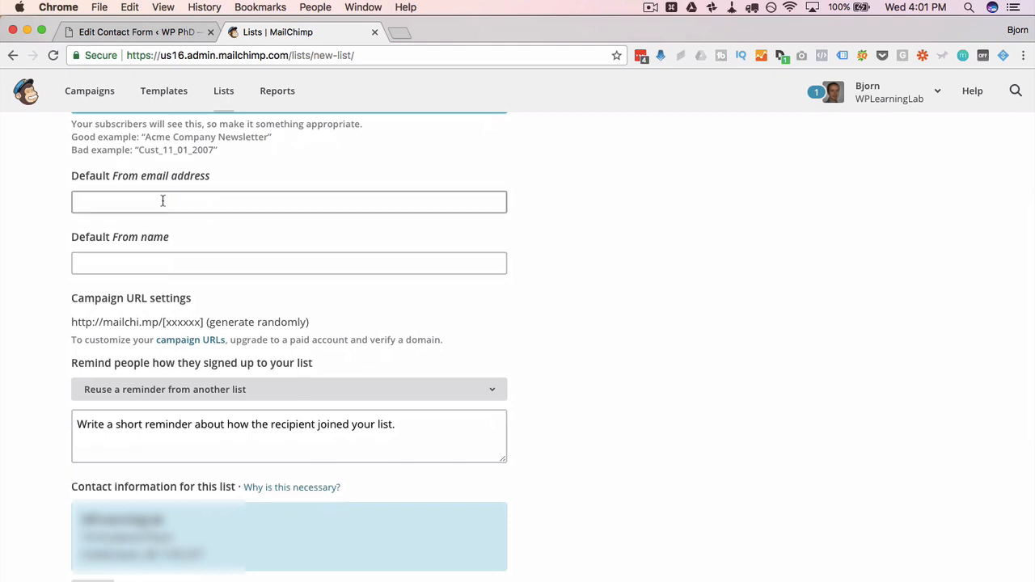
Fill in the sender email, name and signup reminder, then save the new empty list.
left_click(288, 200)
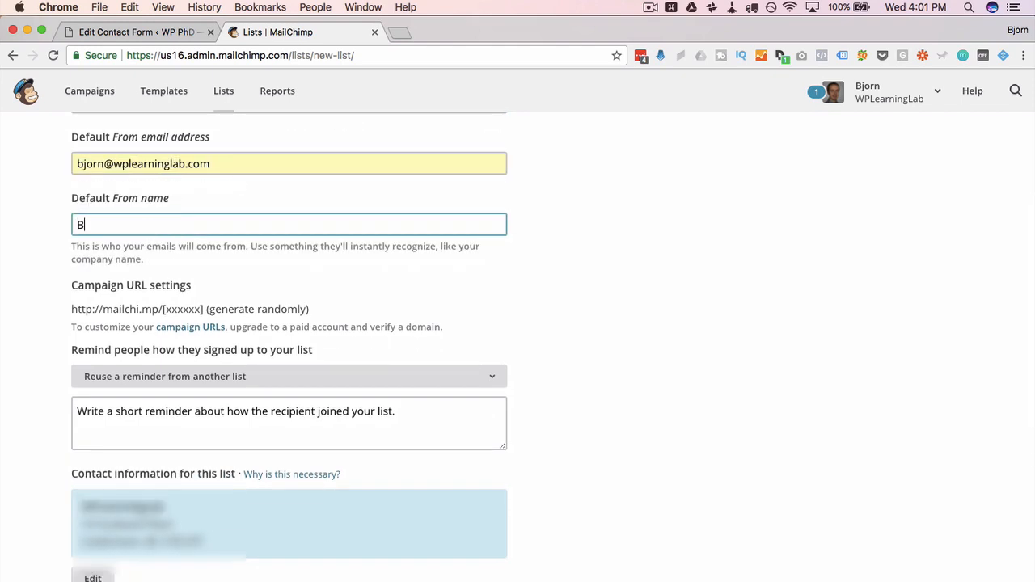
scroll("down", 3)
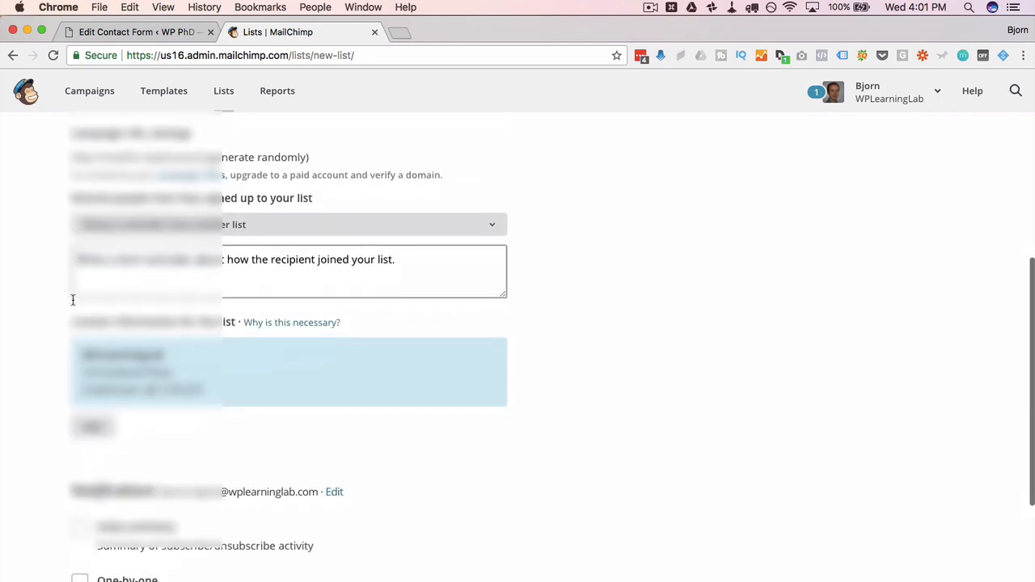
scroll("down", 3)
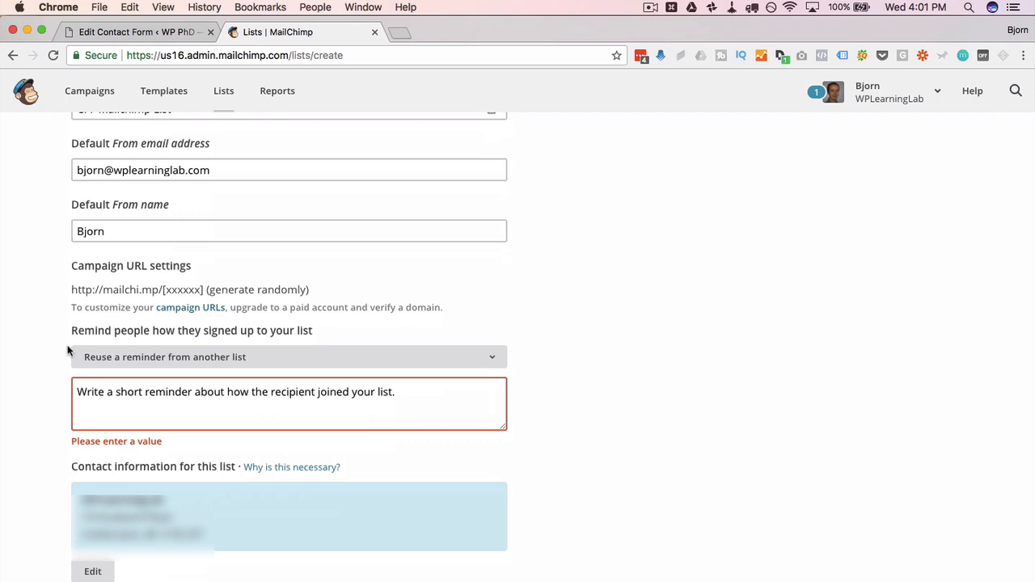
type("D")
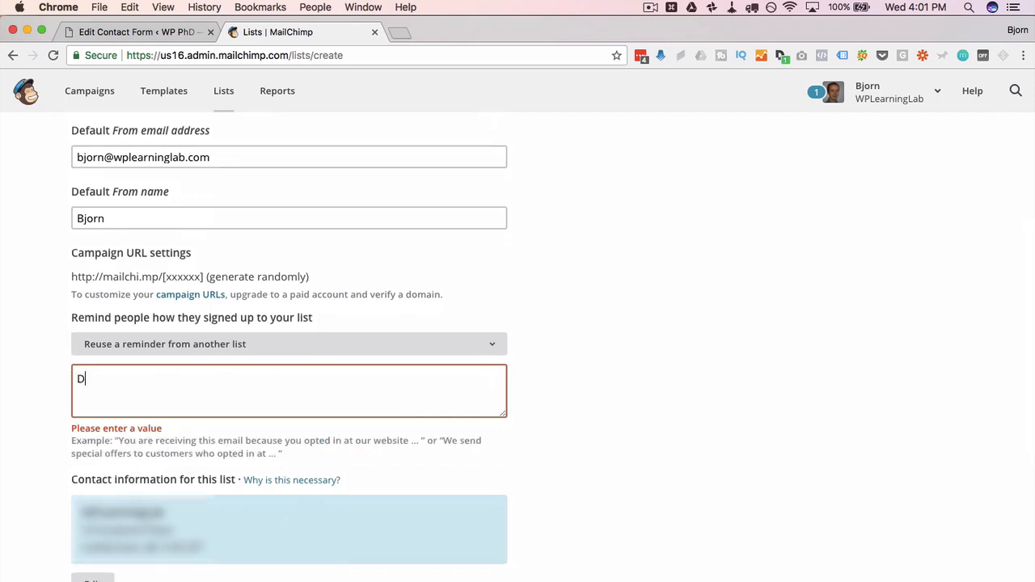
scroll("down", 3)
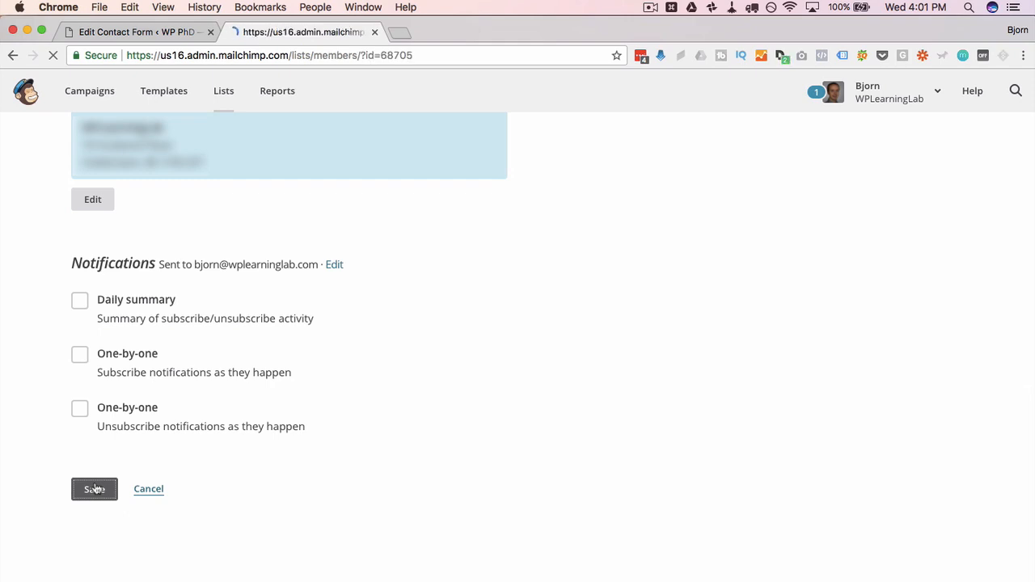
left_click(93, 489)
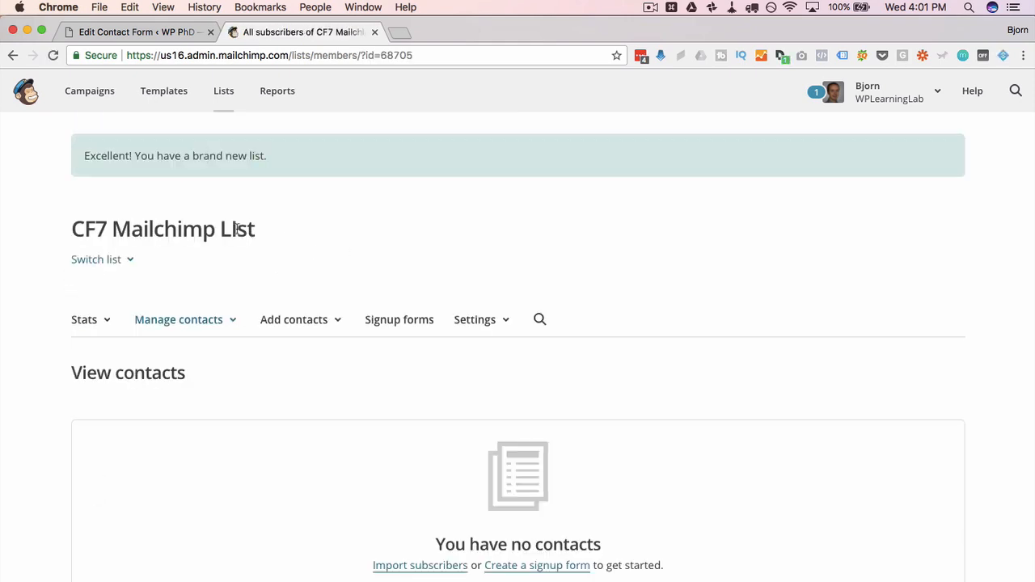
scroll("down", 3)
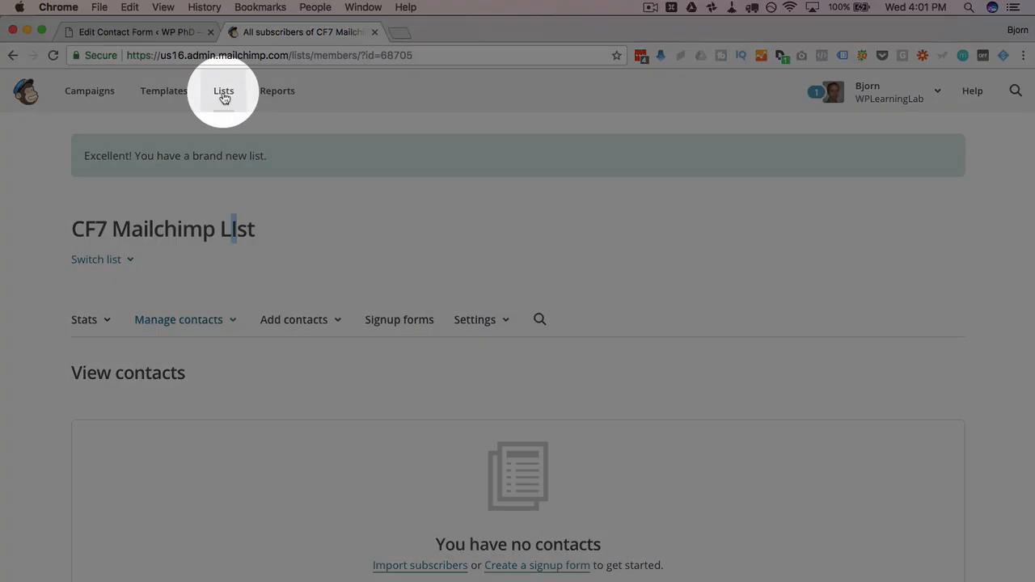
Find the CF7 Mailchimp List settings and copy its unique list id e07646406c.
left_click(223, 90)
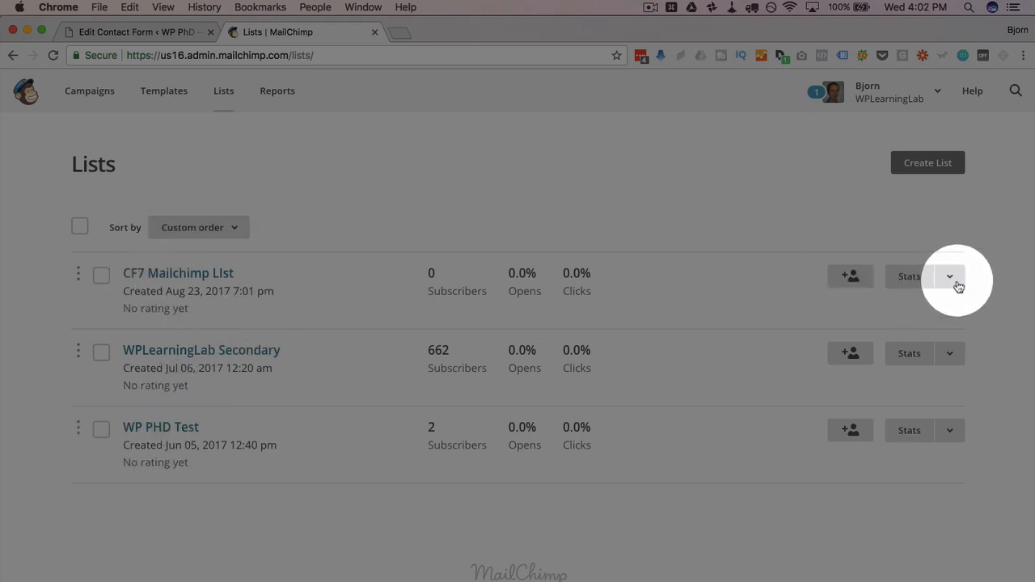
left_click(950, 275)
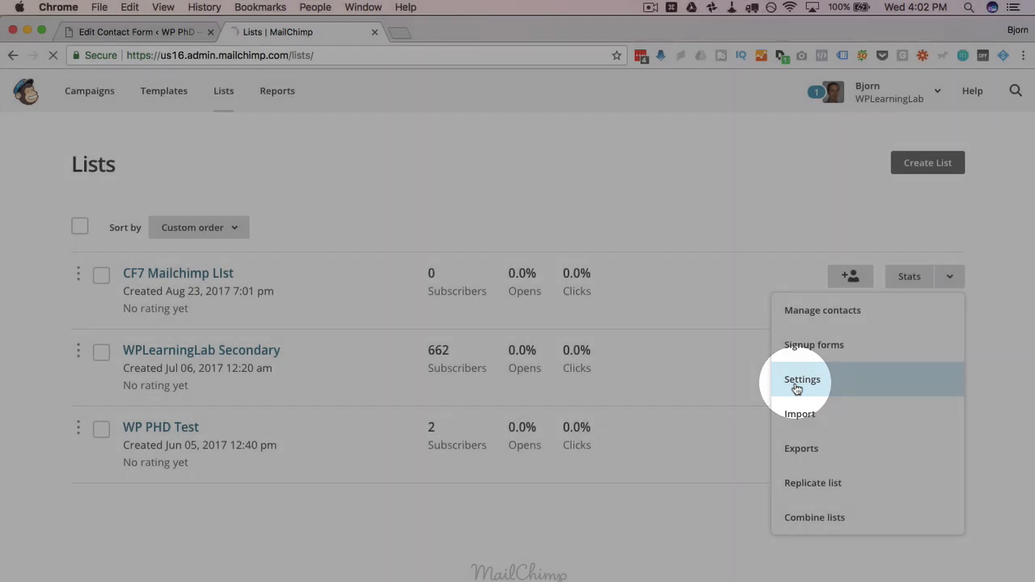
left_click(802, 378)
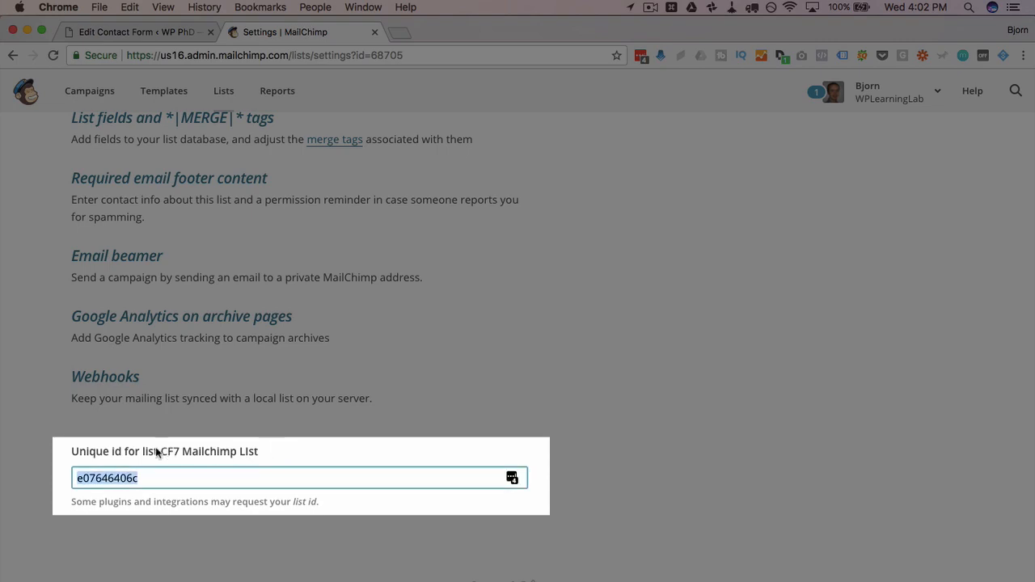
right_click(107, 478)
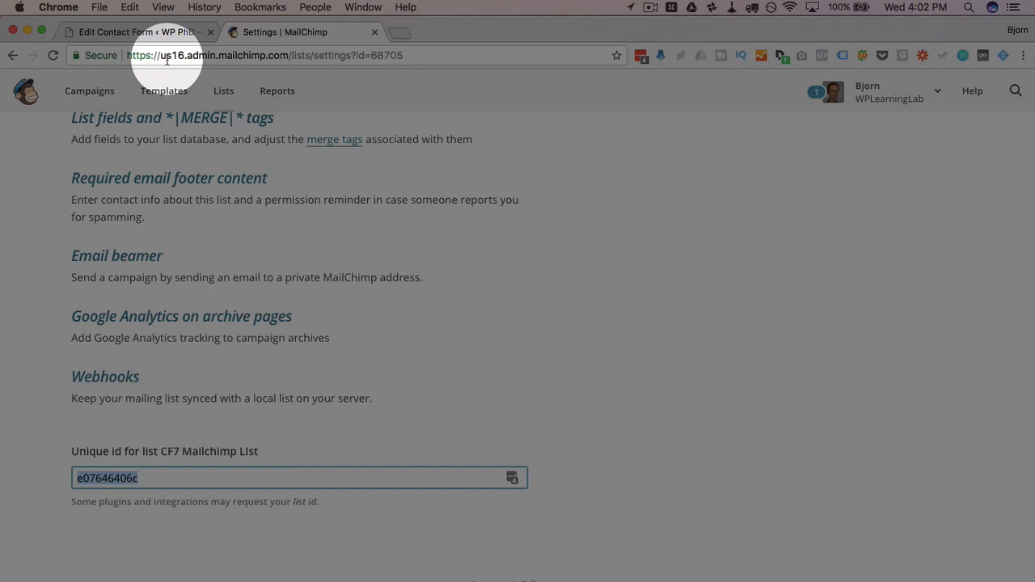
Enter list ID e07646406c in the form's MailChimp settings and check the form's field tags.
left_click(136, 33)
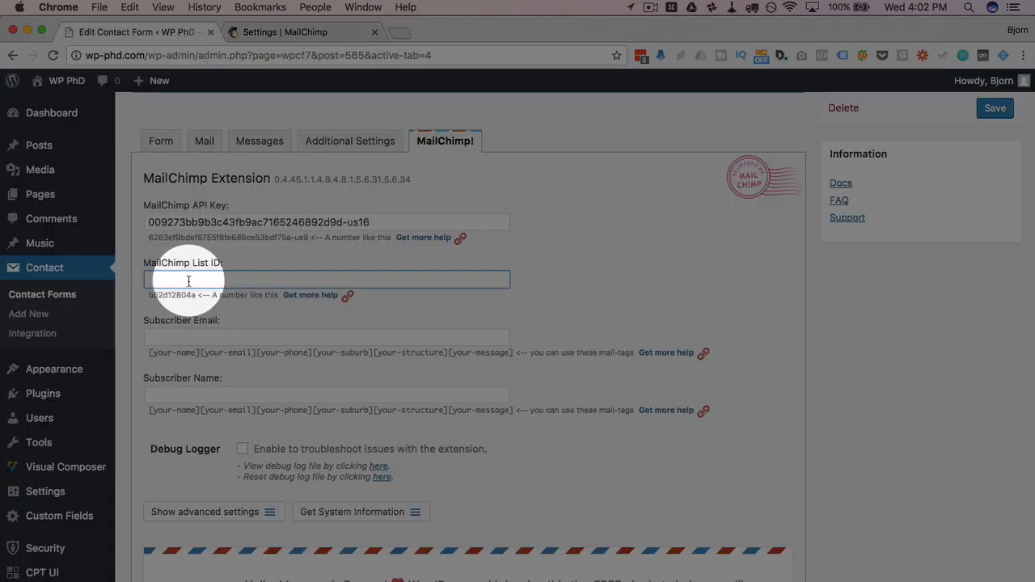
type("e07646406c")
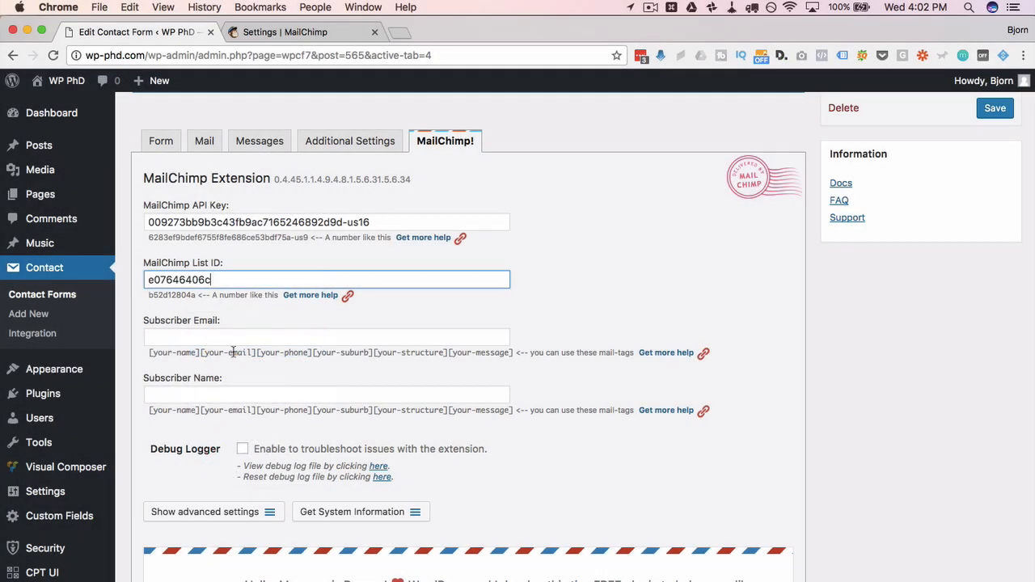
scroll("down", 3)
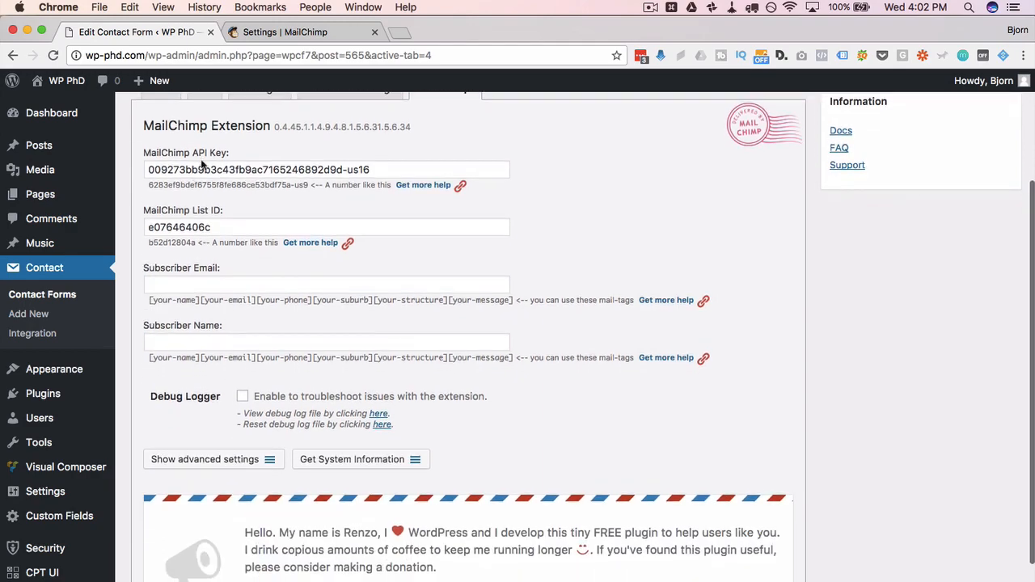
mouse_move(217, 264)
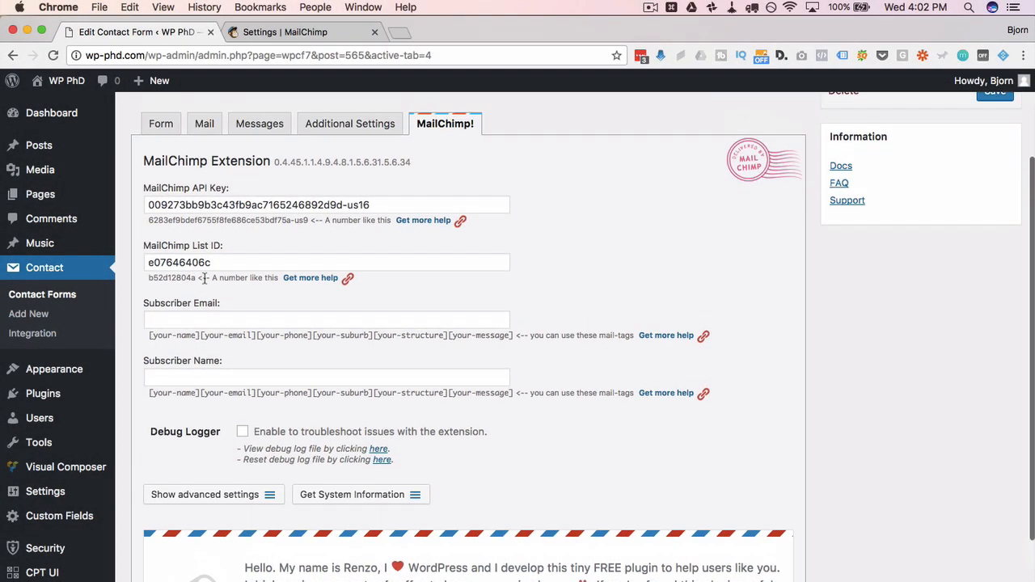
left_click(162, 123)
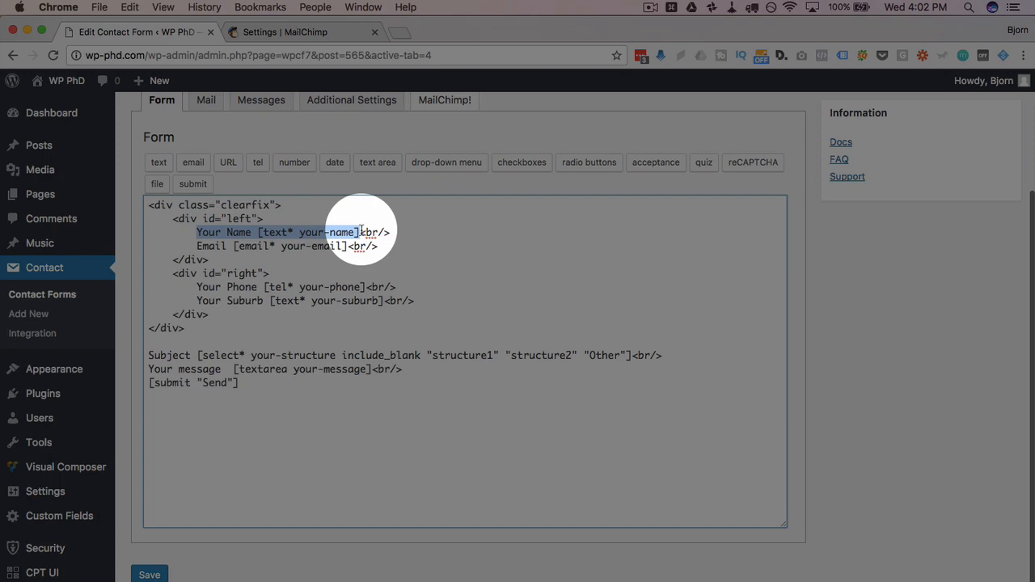
left_click(445, 100)
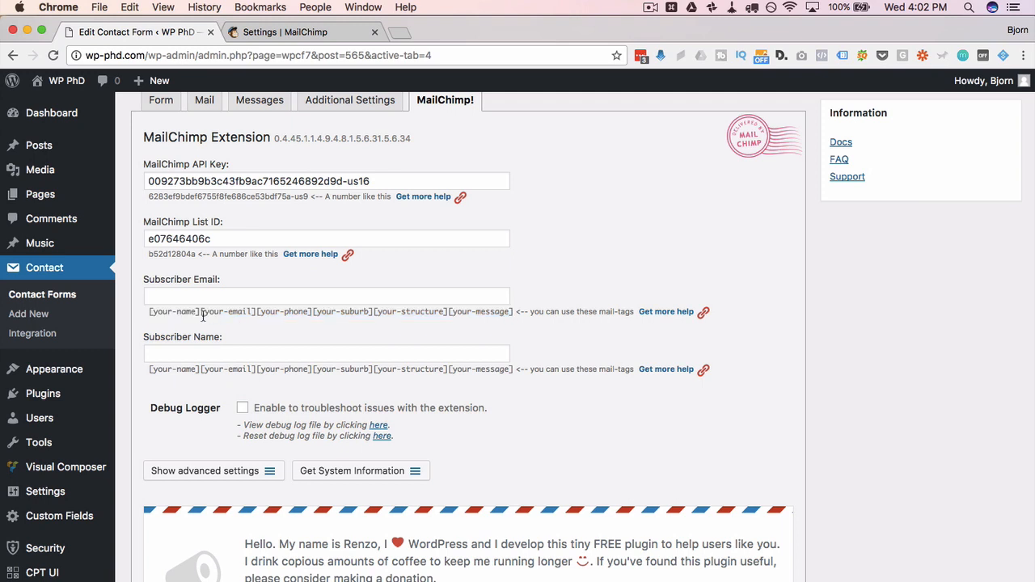
Set Subscriber Email to [your-email] and copy [your-name] for Subscriber Name.
double_click(227, 310)
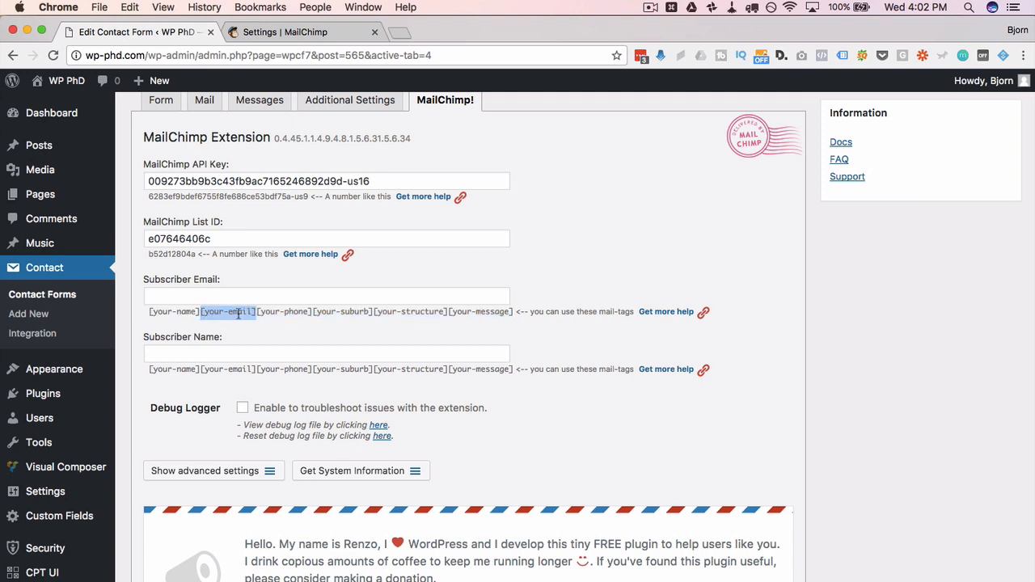
left_click(323, 294)
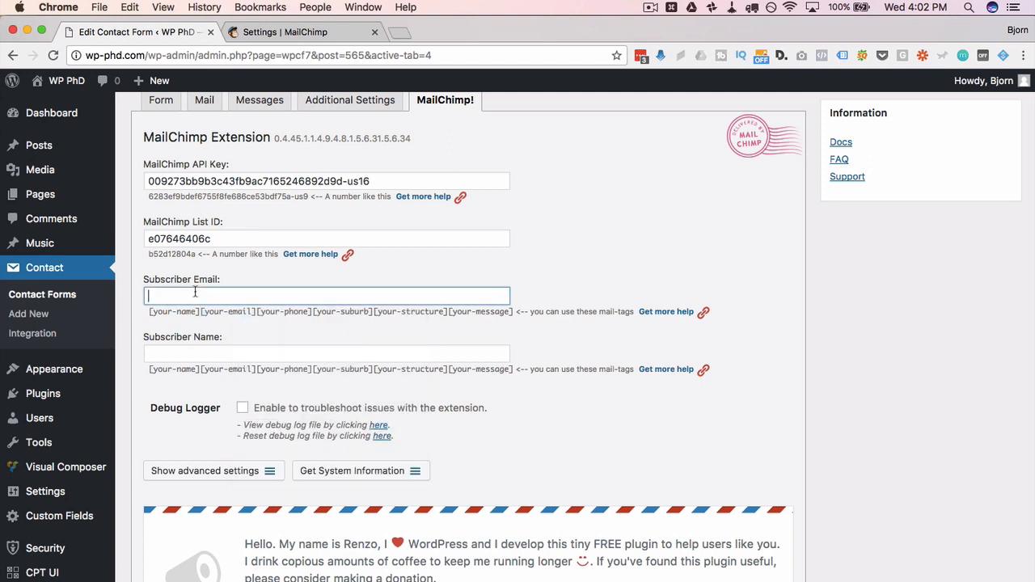
type("[your-email]")
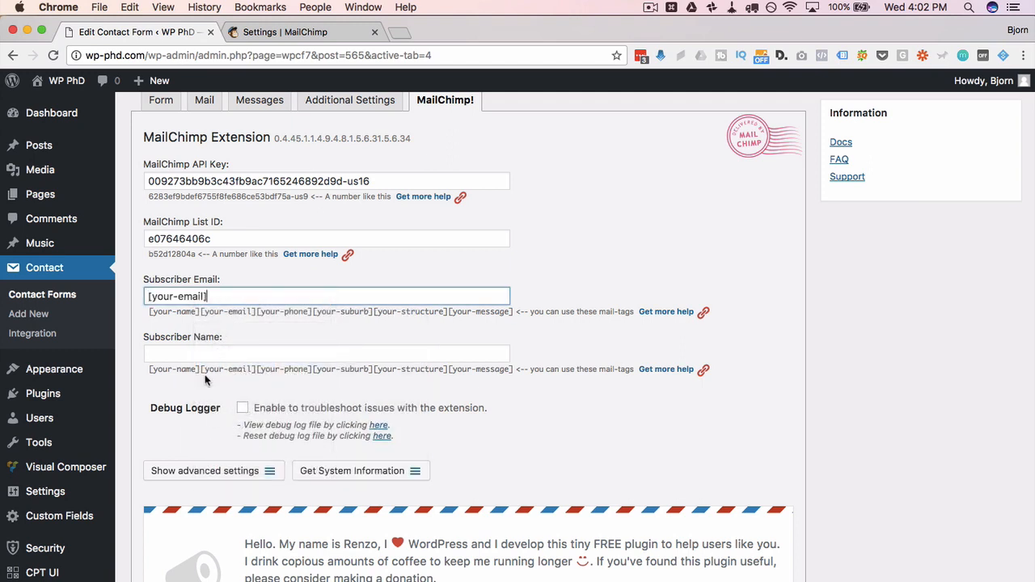
double_click(173, 369)
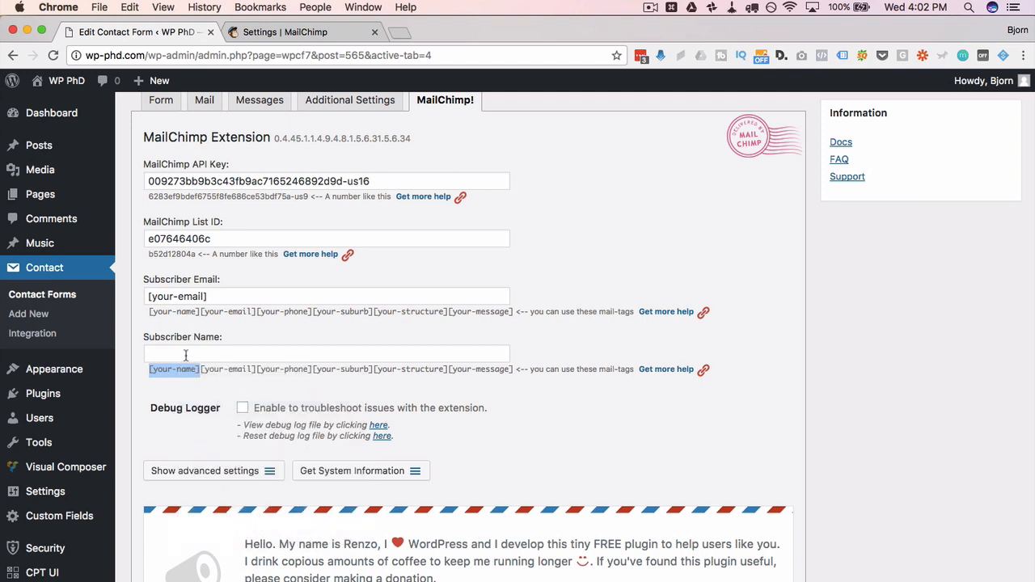
right_click(185, 352)
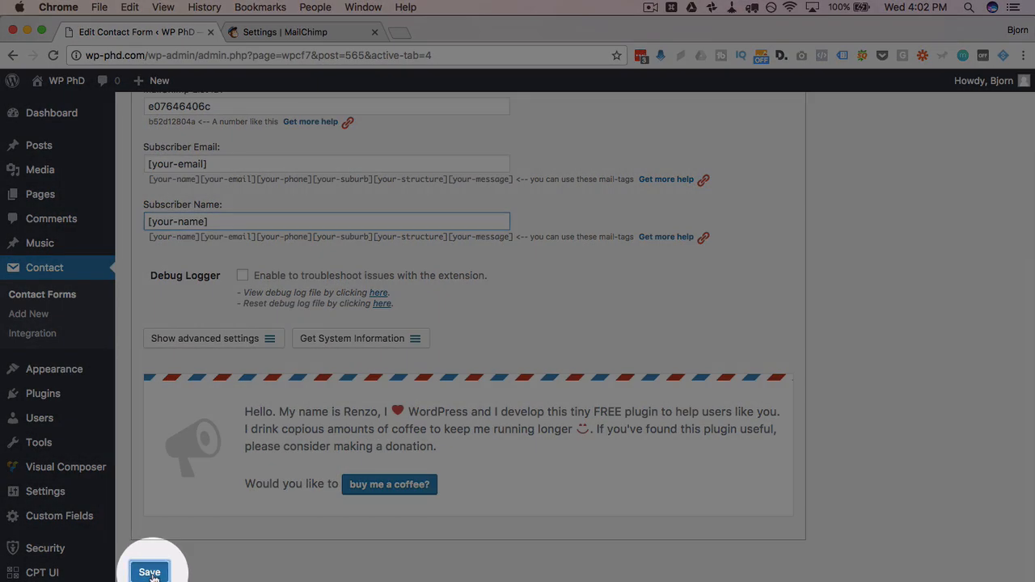
Save the Dev S Test form and copy its [contact-form-7 id="565"] shortcode.
left_click(149, 572)
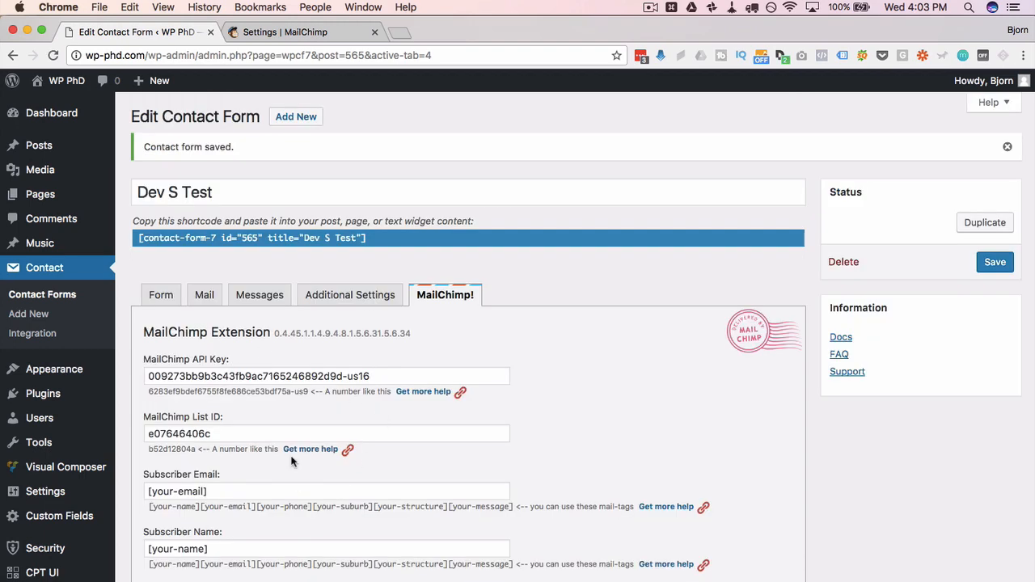
mouse_move(285, 243)
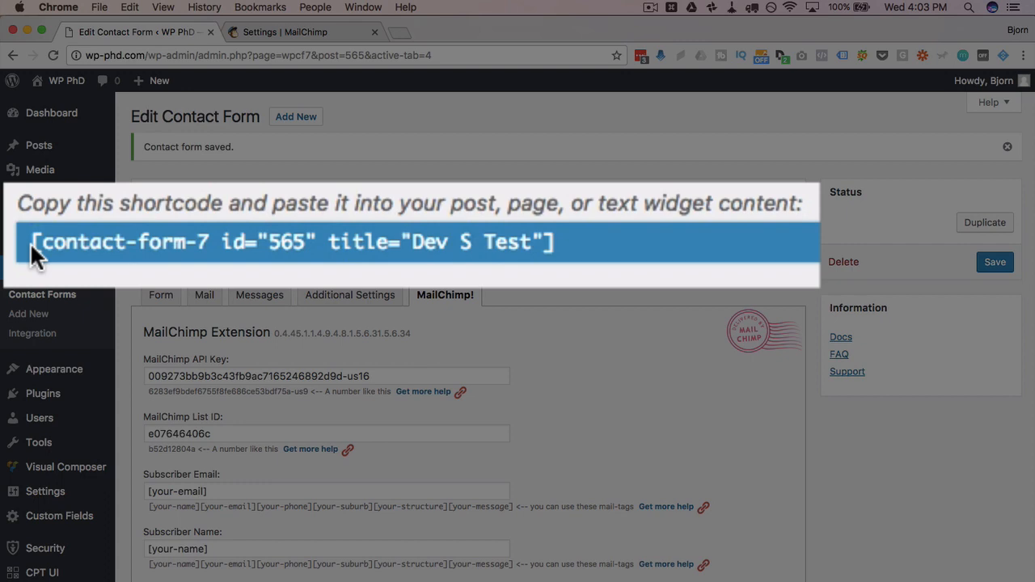
right_click(35, 255)
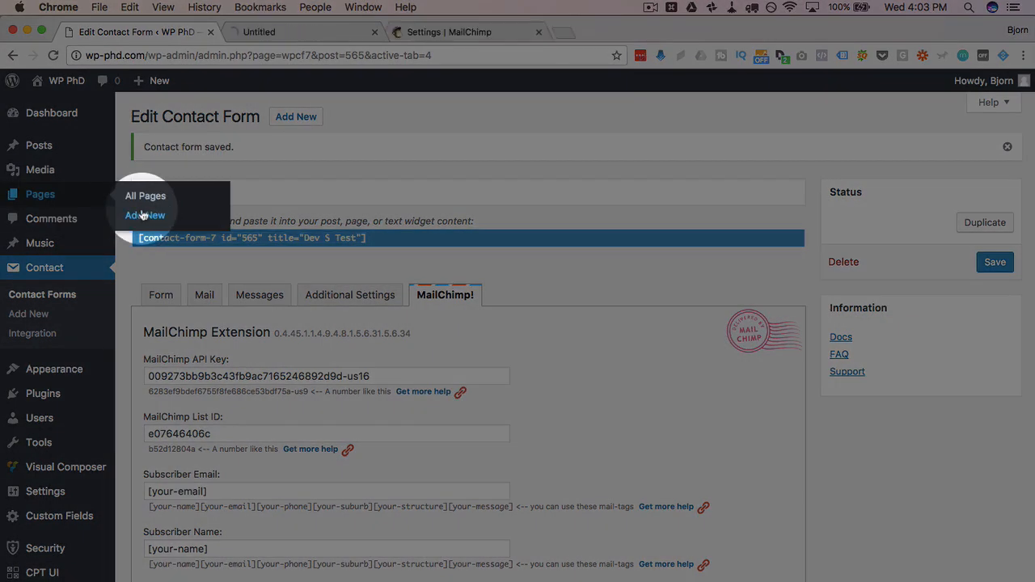
Create a new page CF7 Mailchimp with the form shortcode in its body and publish it.
left_click(146, 215)
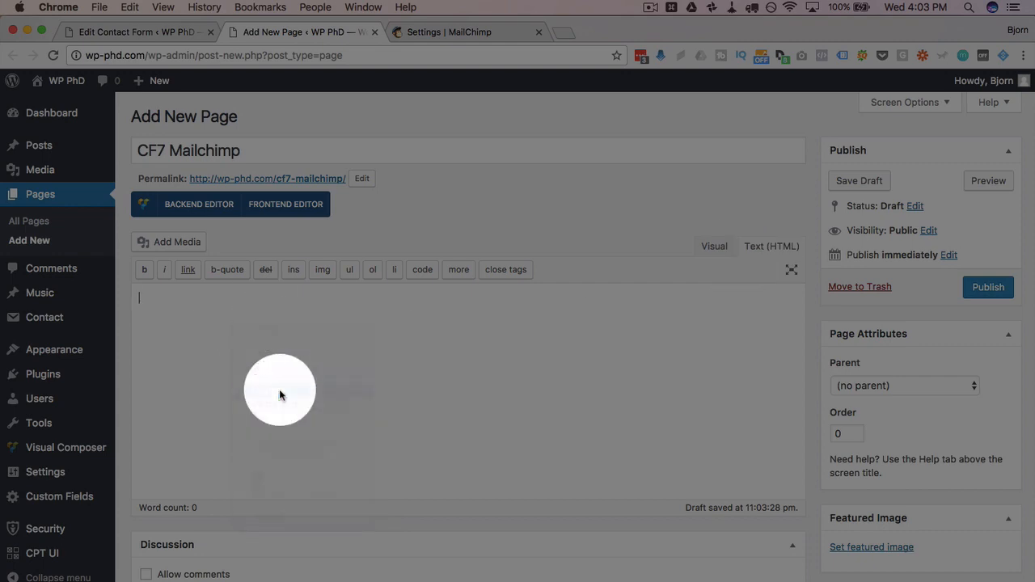
left_click(987, 288)
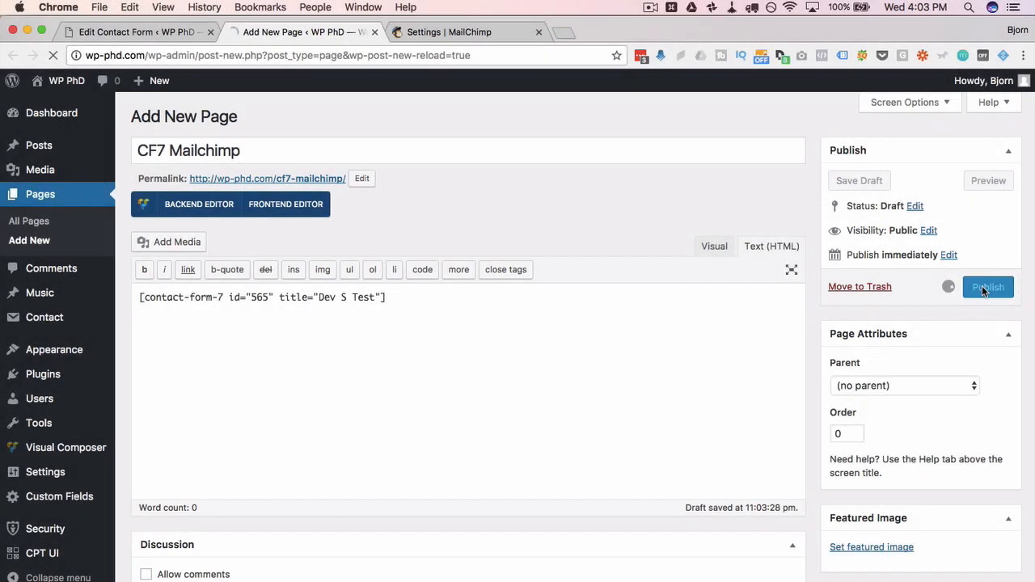
left_click(987, 288)
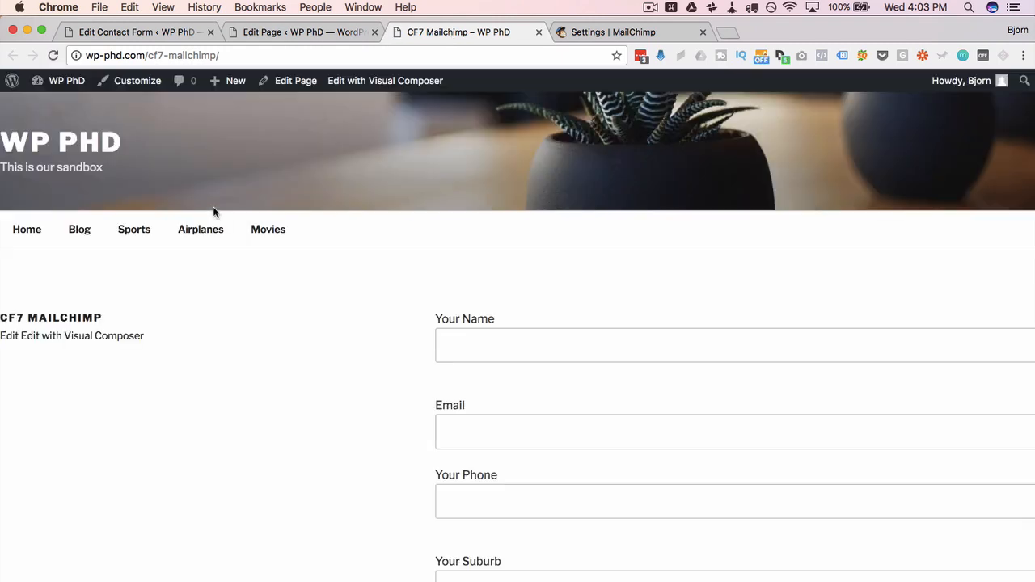
scroll("down", 3)
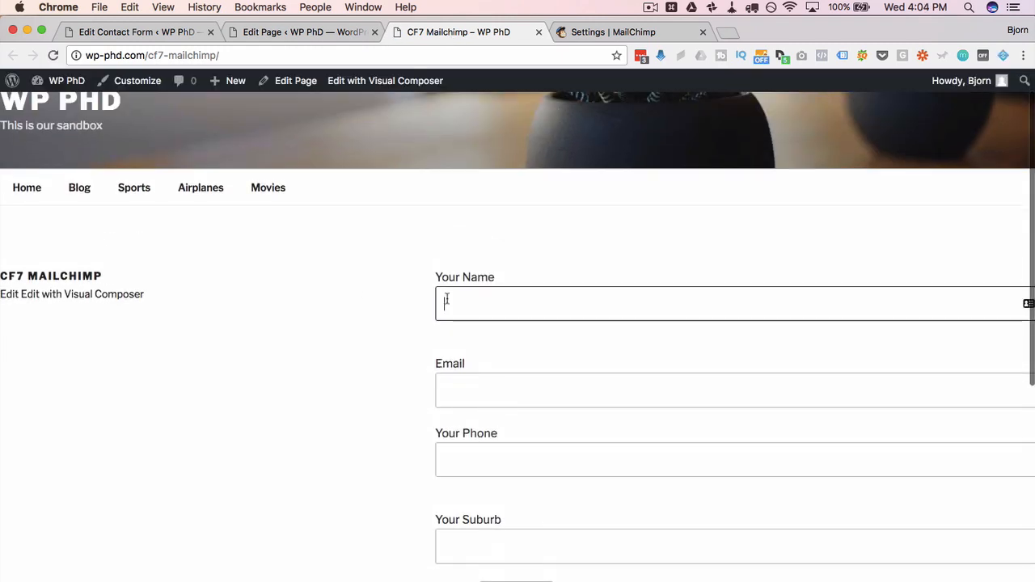
type("Bjorn")
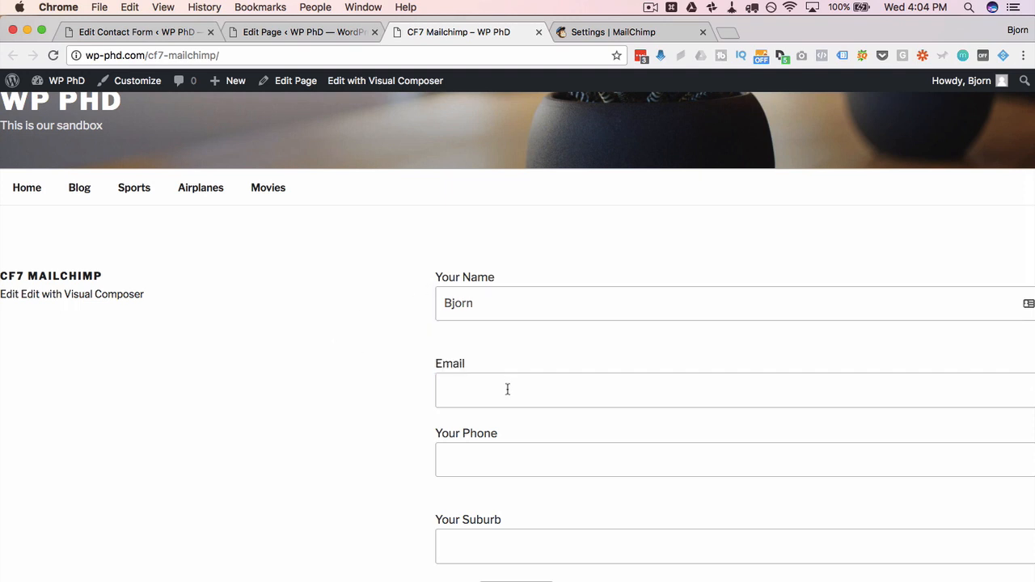
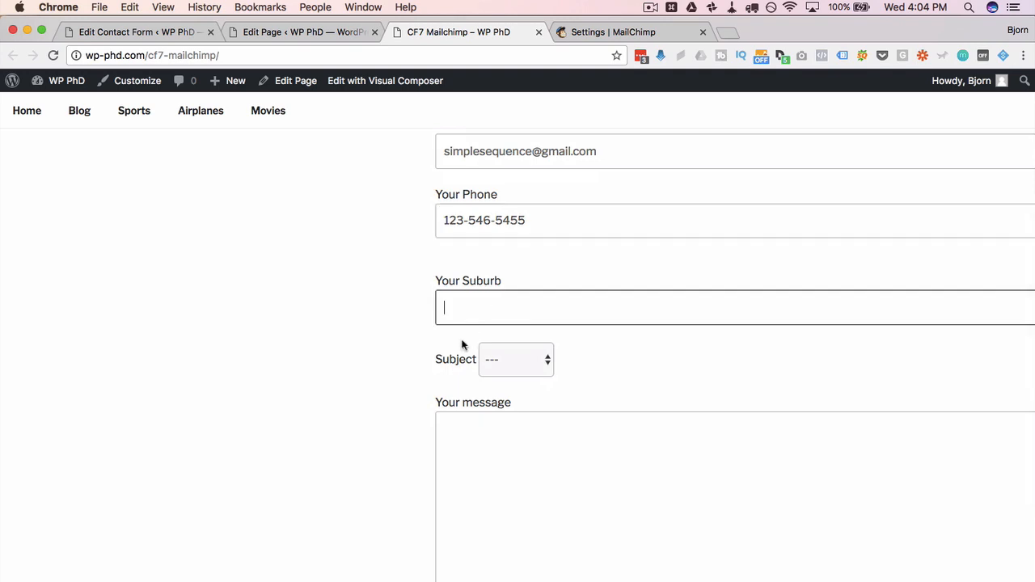
type("Hong Kong")
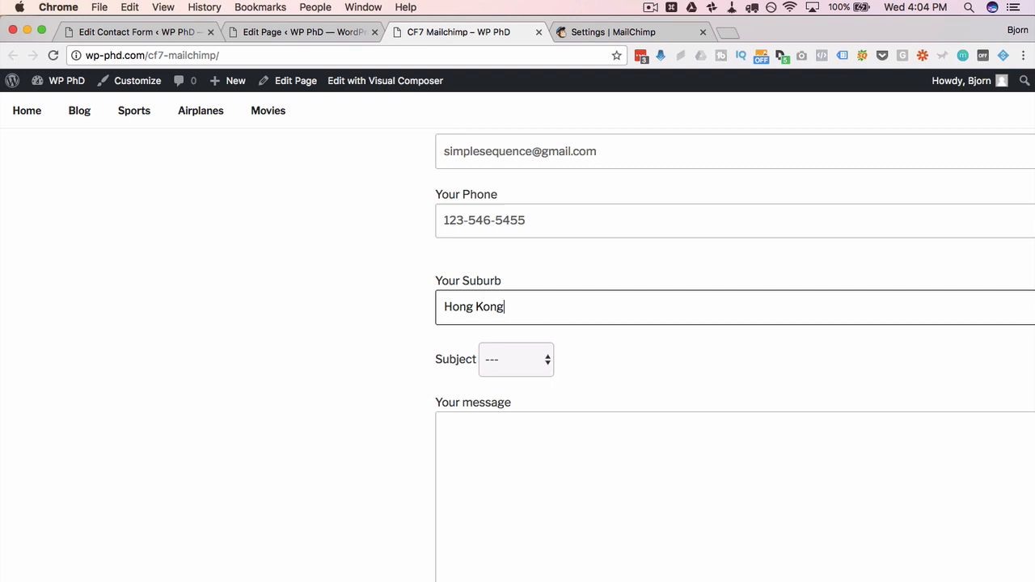
Choose subject structure2, write the message 'Message.' and send the test entry.
left_click(515, 359)
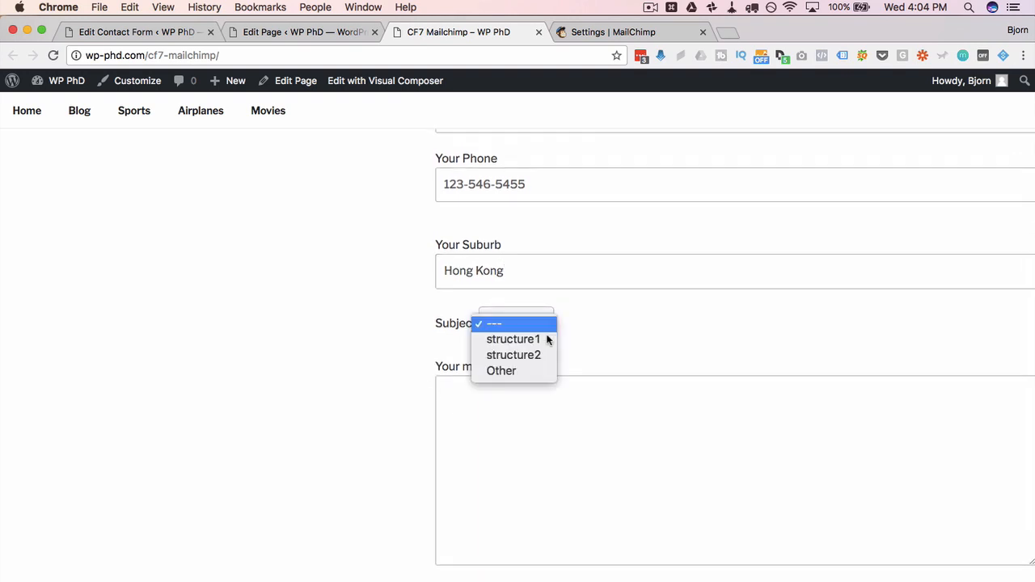
left_click(514, 354)
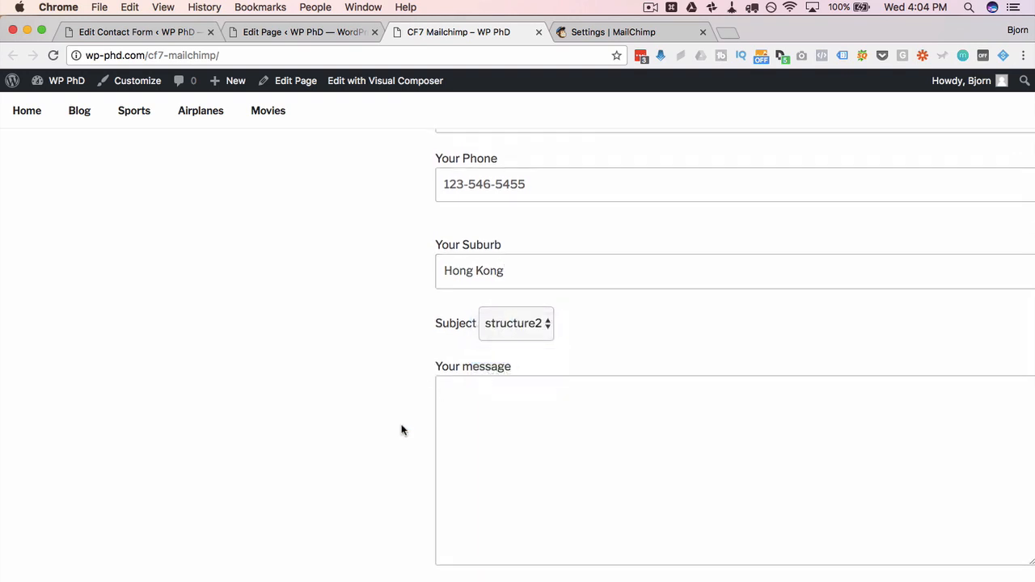
type("Me")
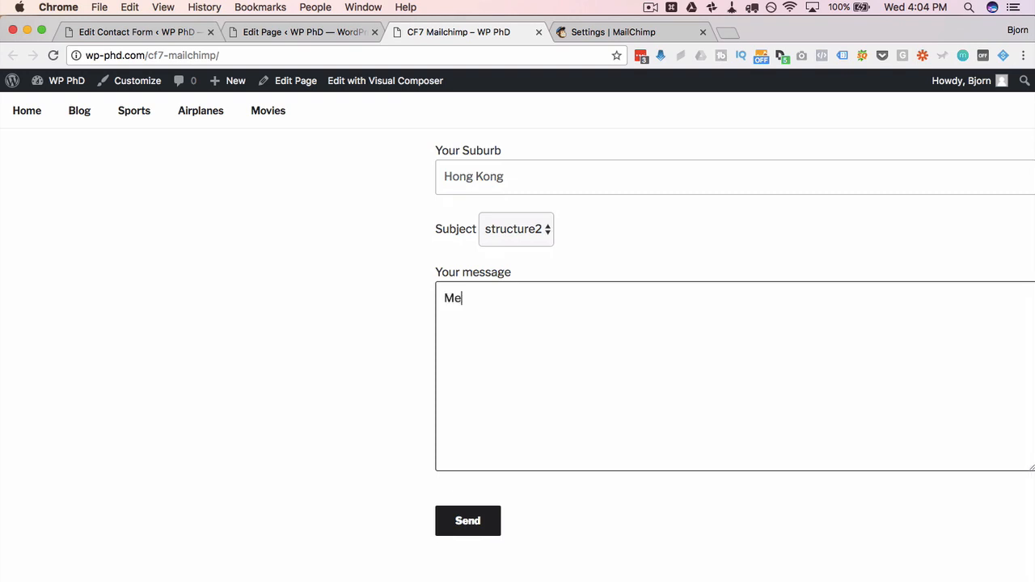
type("ssage.")
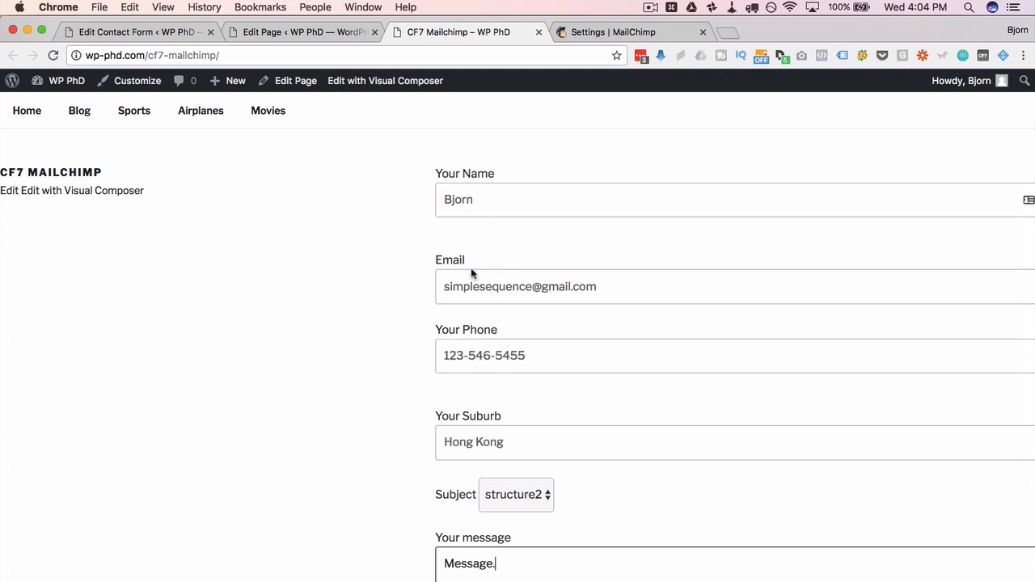
mouse_move(396, 302)
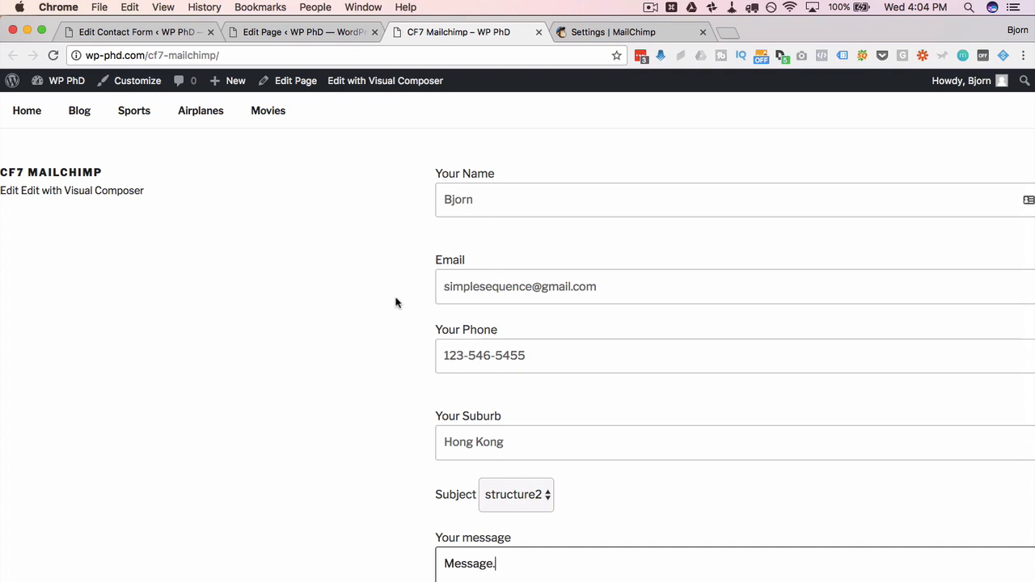
scroll("down", 3)
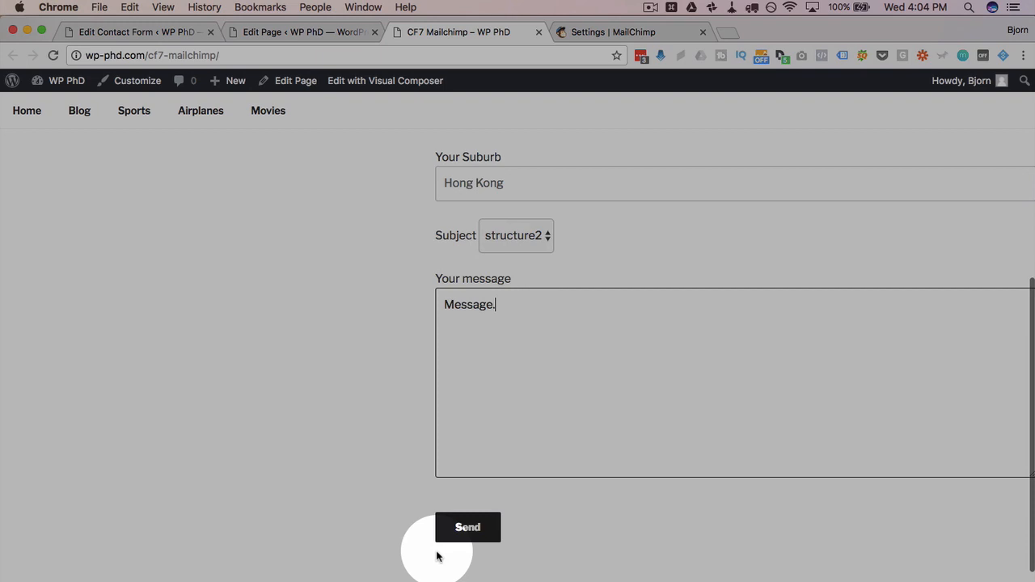
left_click(467, 528)
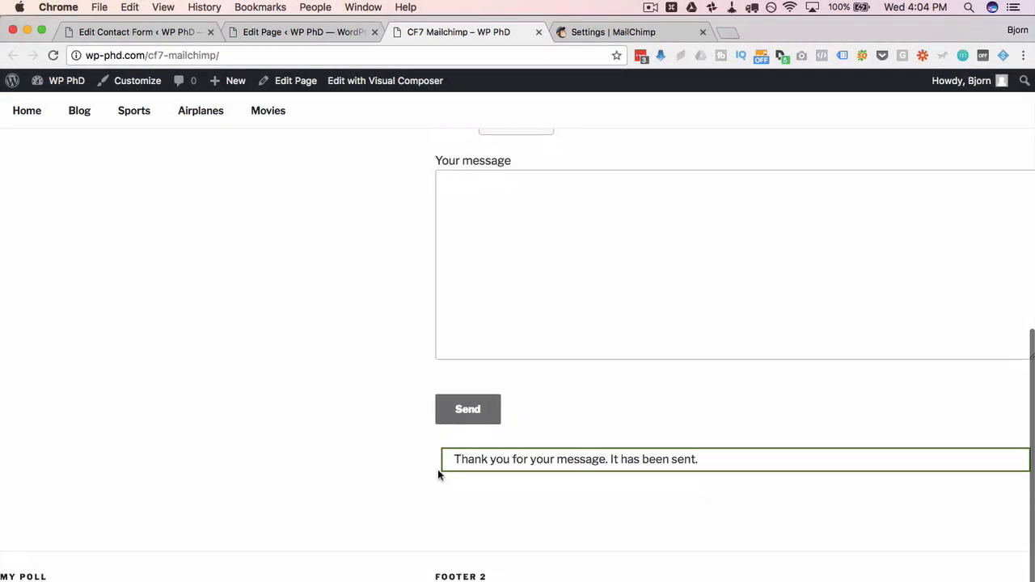
mouse_move(613, 32)
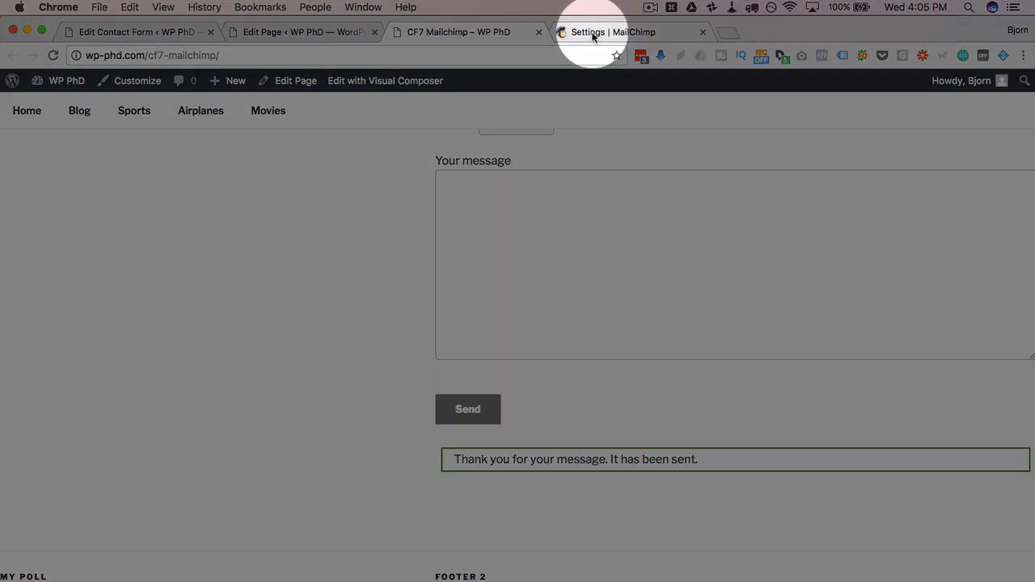
Switch to MailChimp, show the overview of all lists and reload it to refresh subscriber counts.
left_click(611, 32)
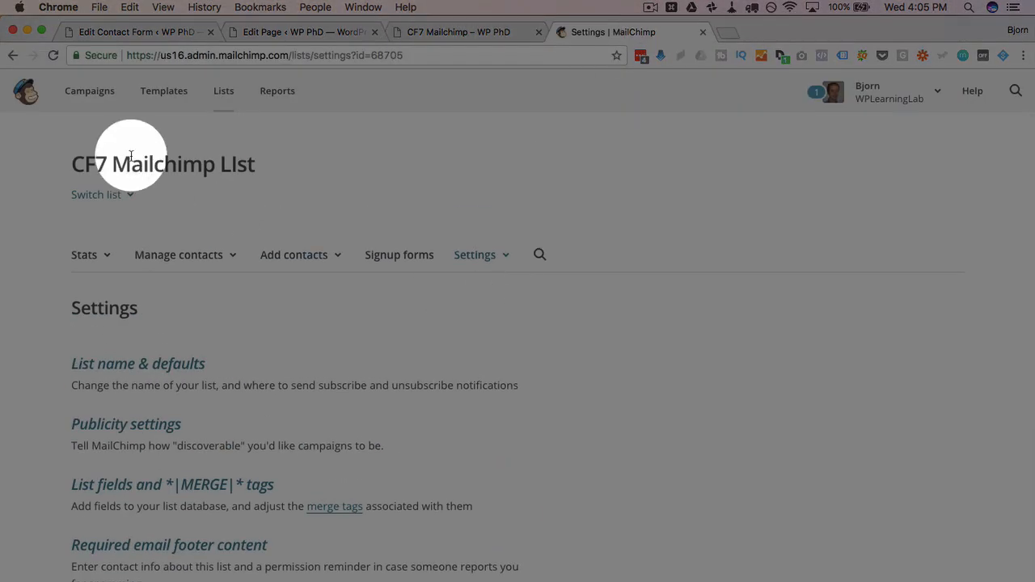
left_click(224, 91)
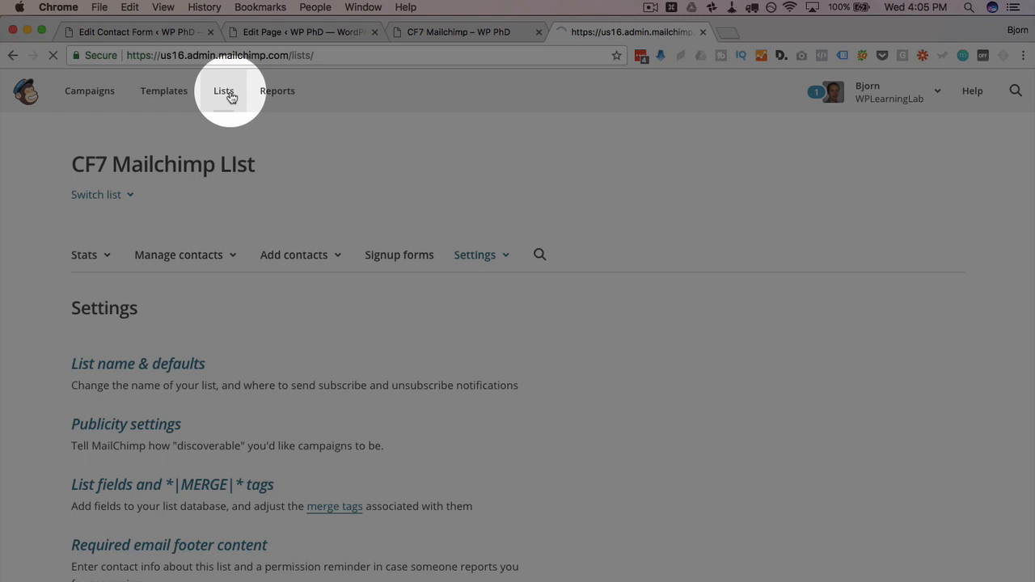
left_click(223, 91)
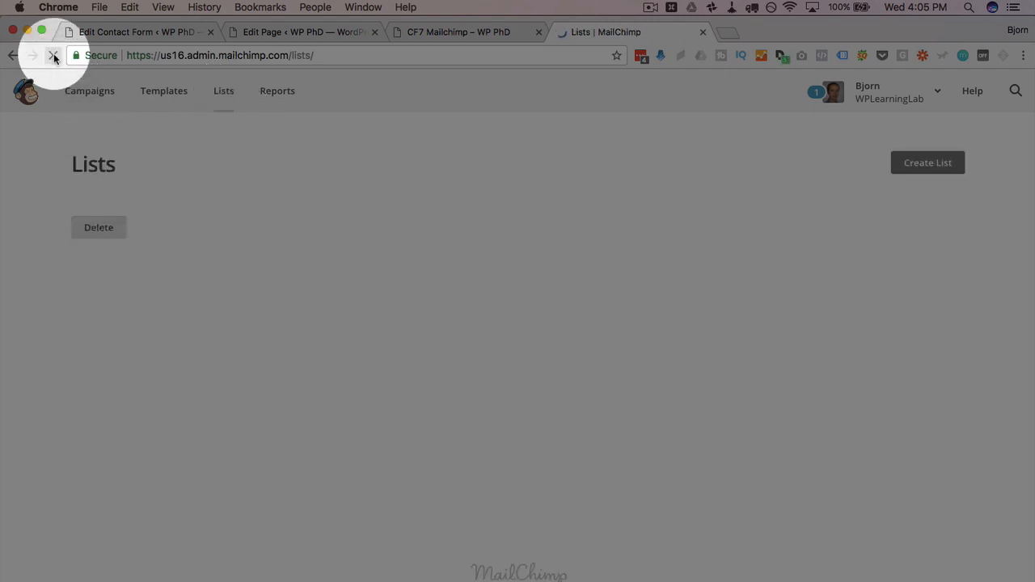
left_click(53, 55)
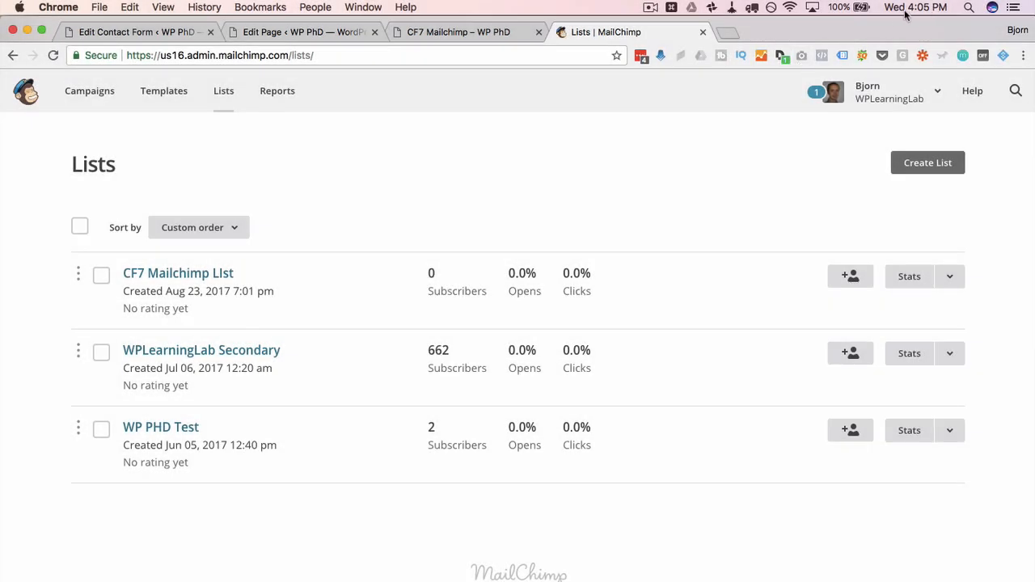
mouse_move(461, 269)
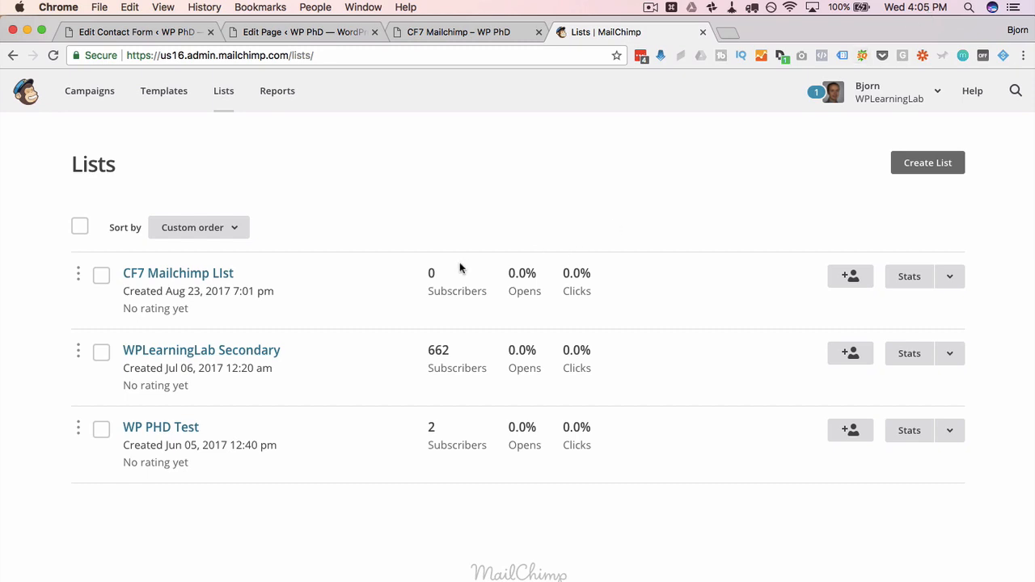
mouse_move(431, 278)
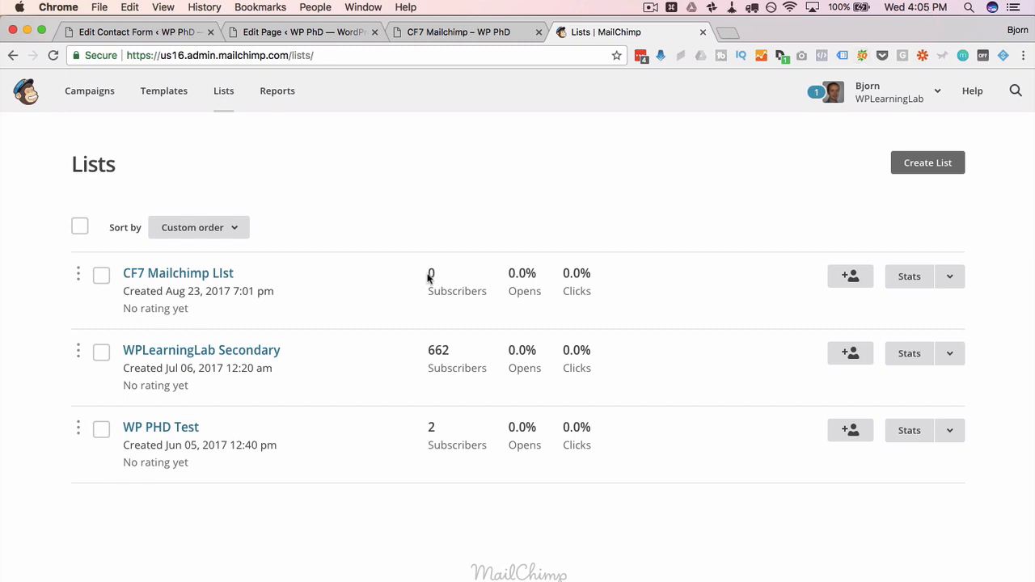
mouse_move(443, 207)
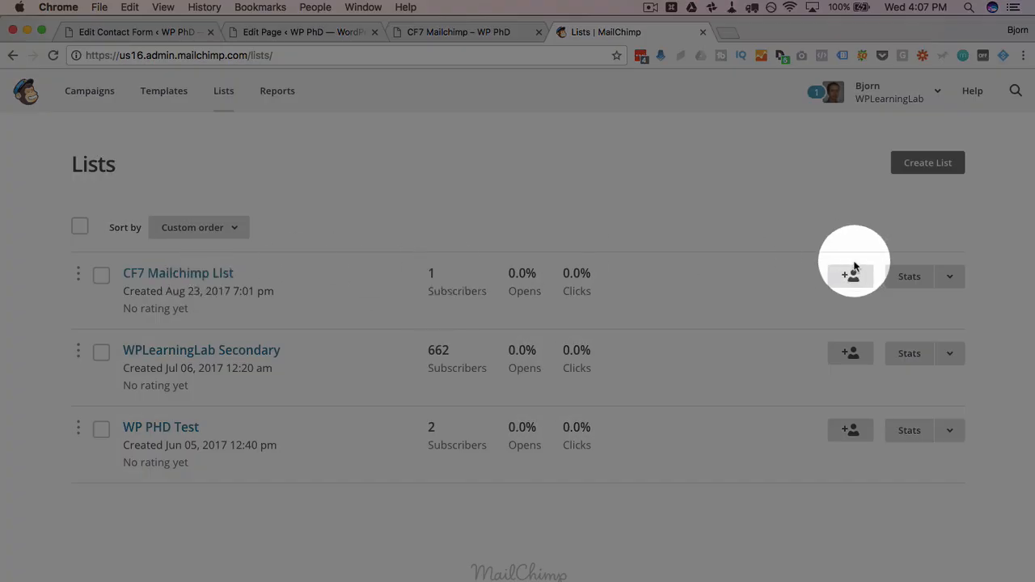
View the CF7 Mailchimp LIst contacts showing the new API subscriber, then return to the form page.
left_click(178, 271)
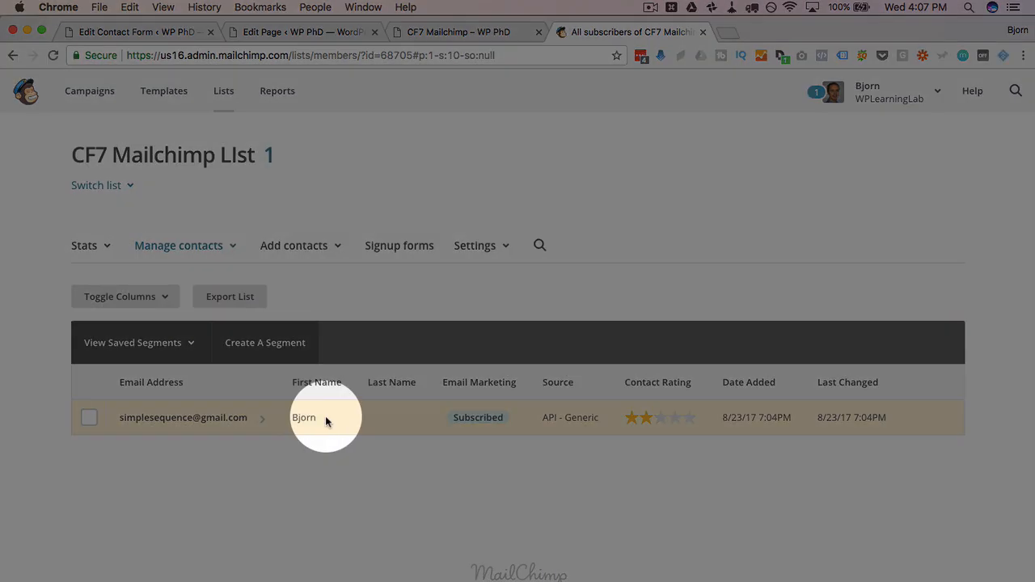
mouse_move(327, 420)
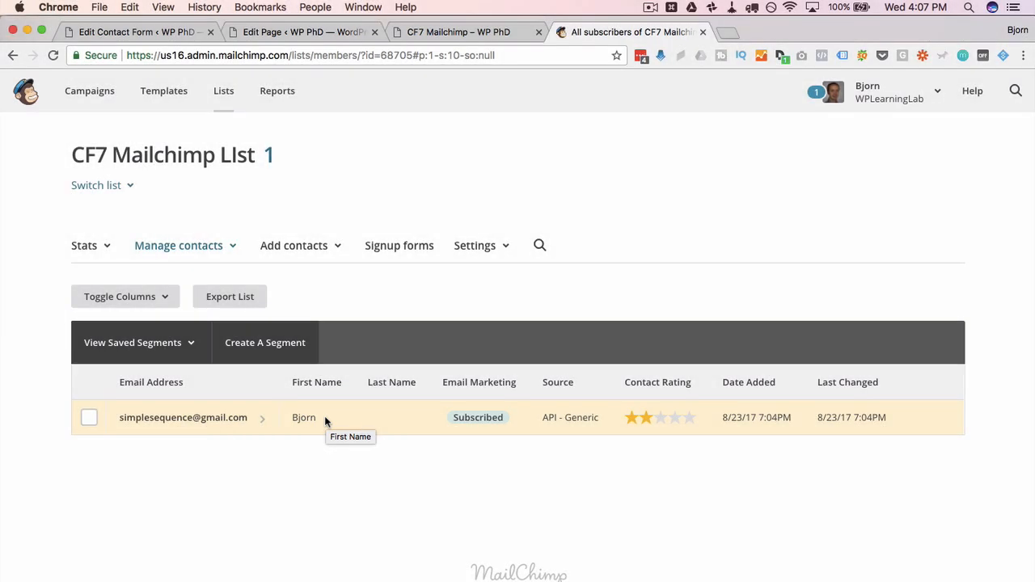
mouse_move(361, 420)
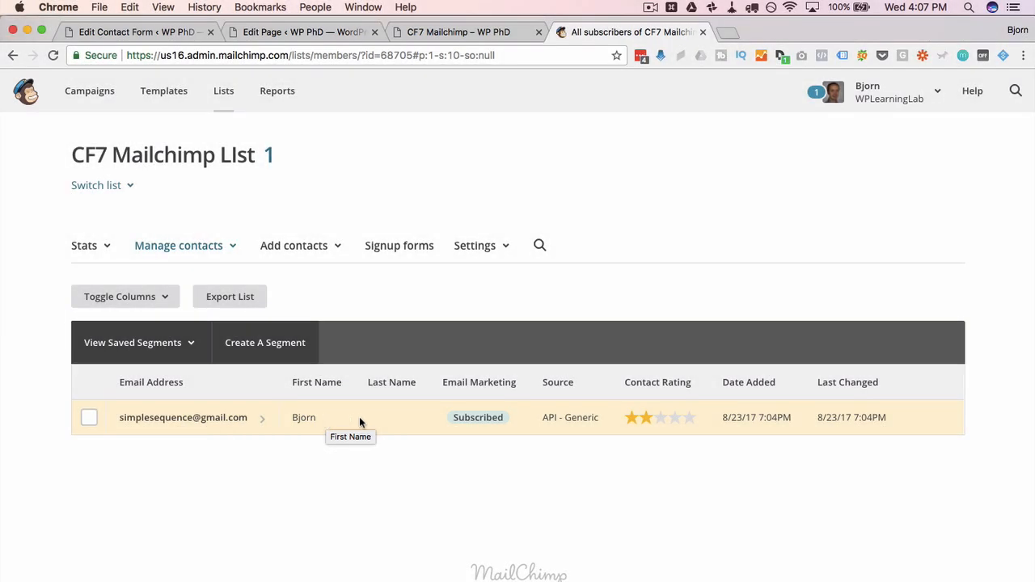
mouse_move(385, 417)
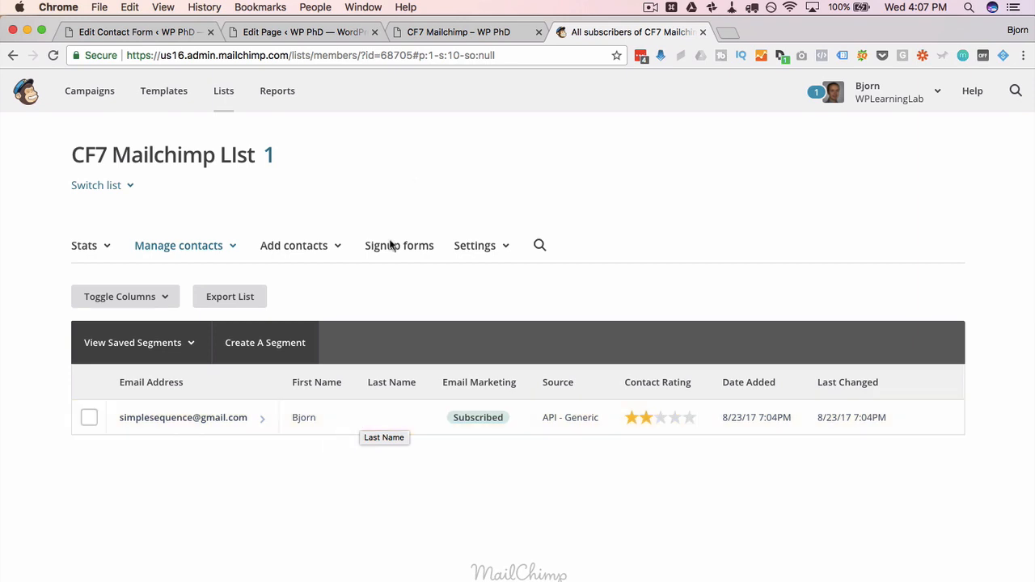
left_click(460, 33)
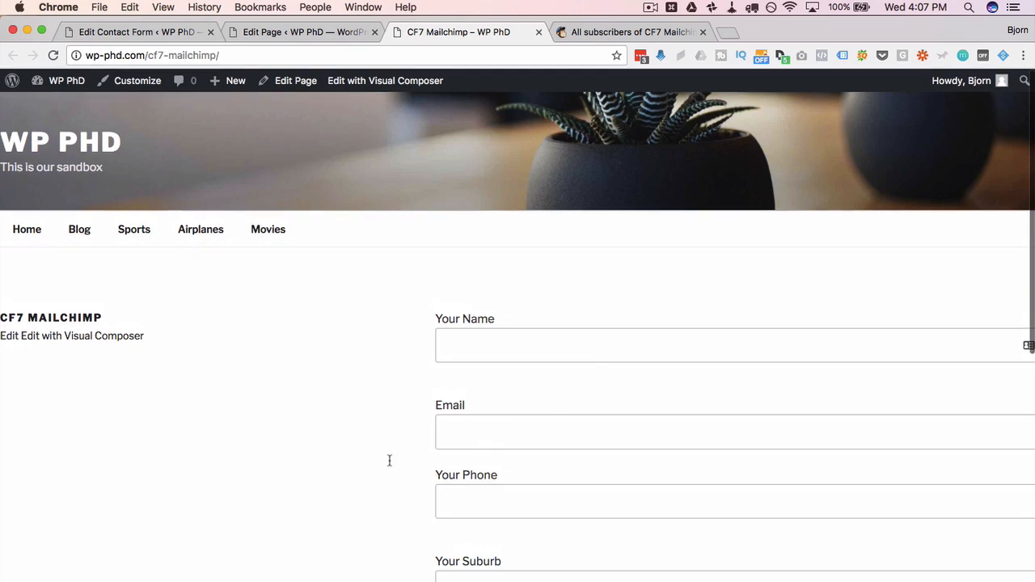
mouse_move(366, 554)
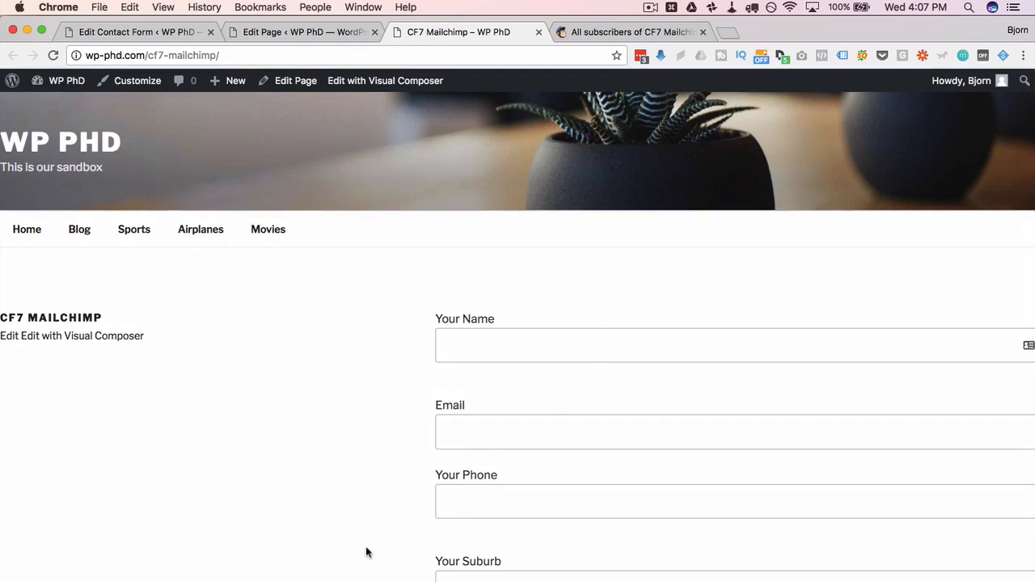
scroll("down", 3)
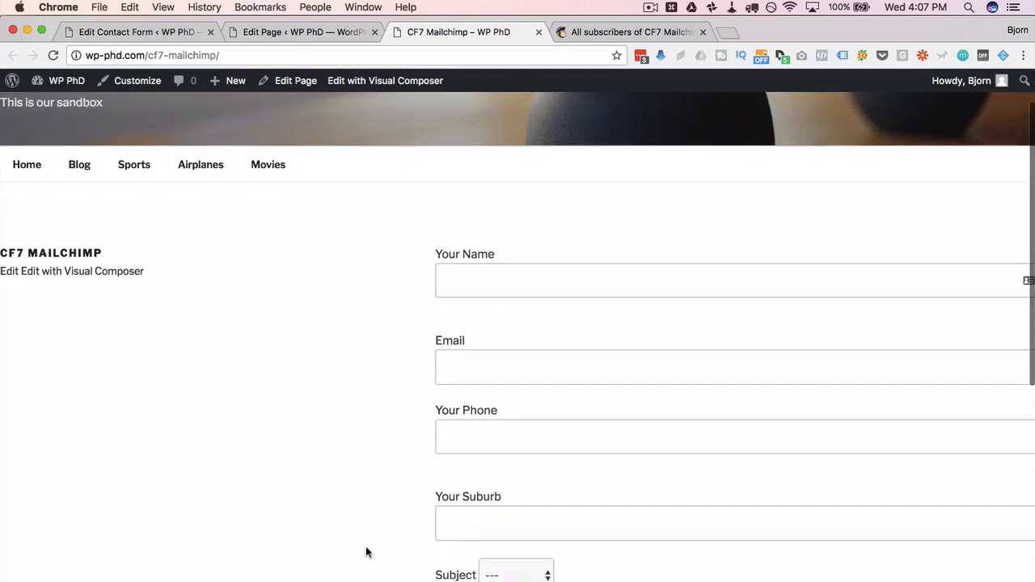
scroll("down", 3)
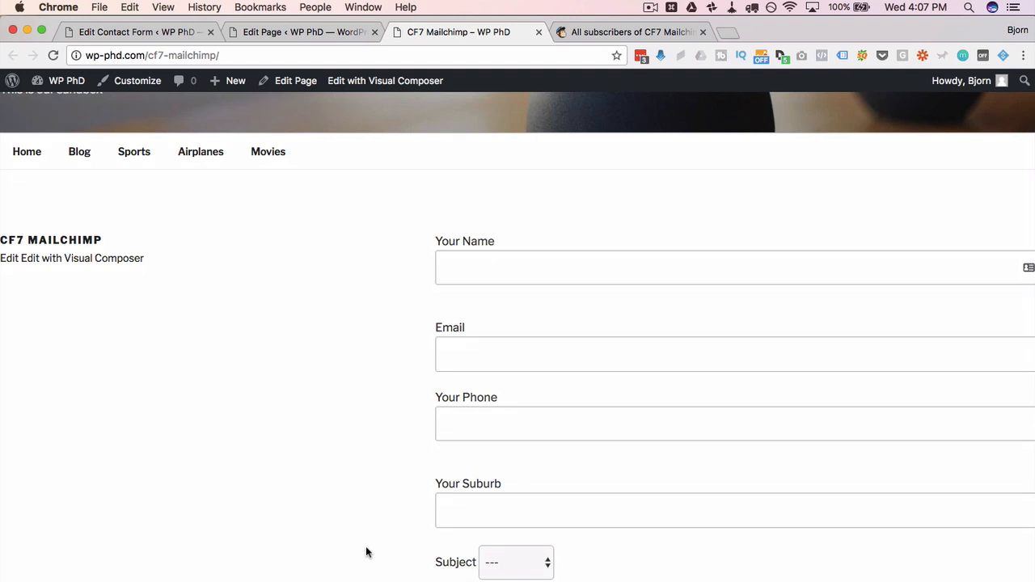